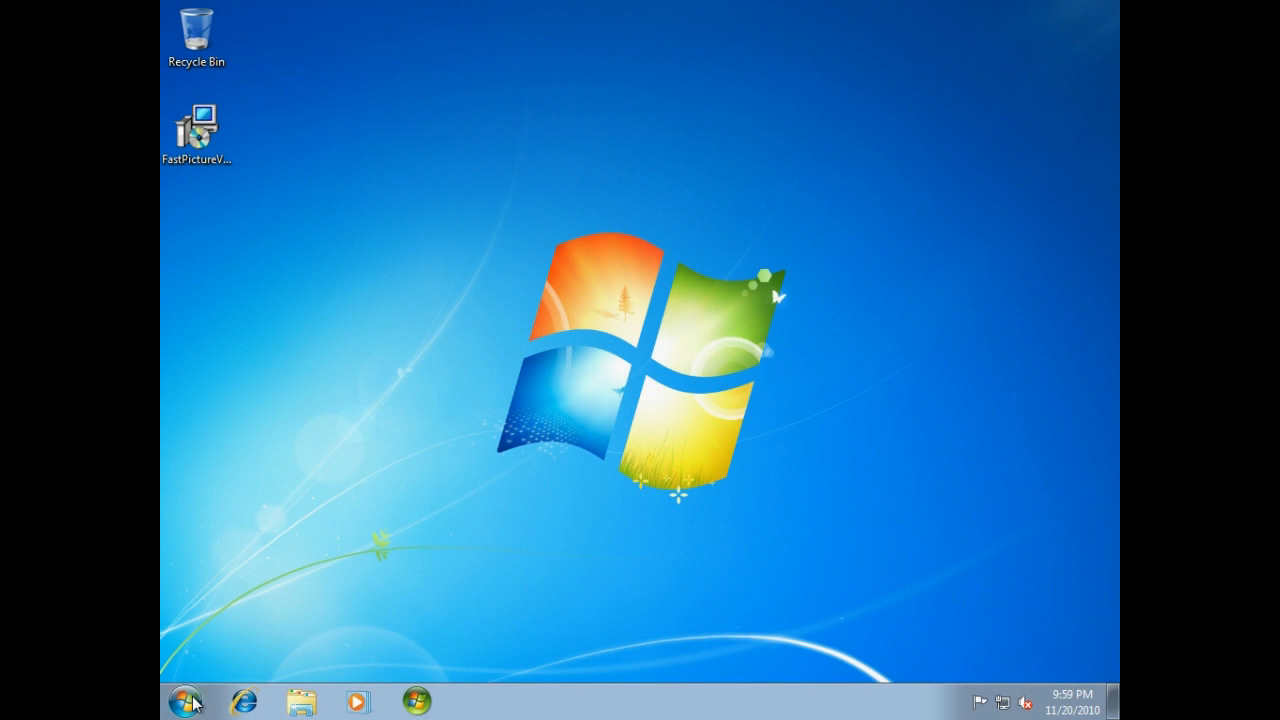
Navigate from the Start menu into the Pictures library's Assorted RAWs etc folder.
left_click(188, 700)
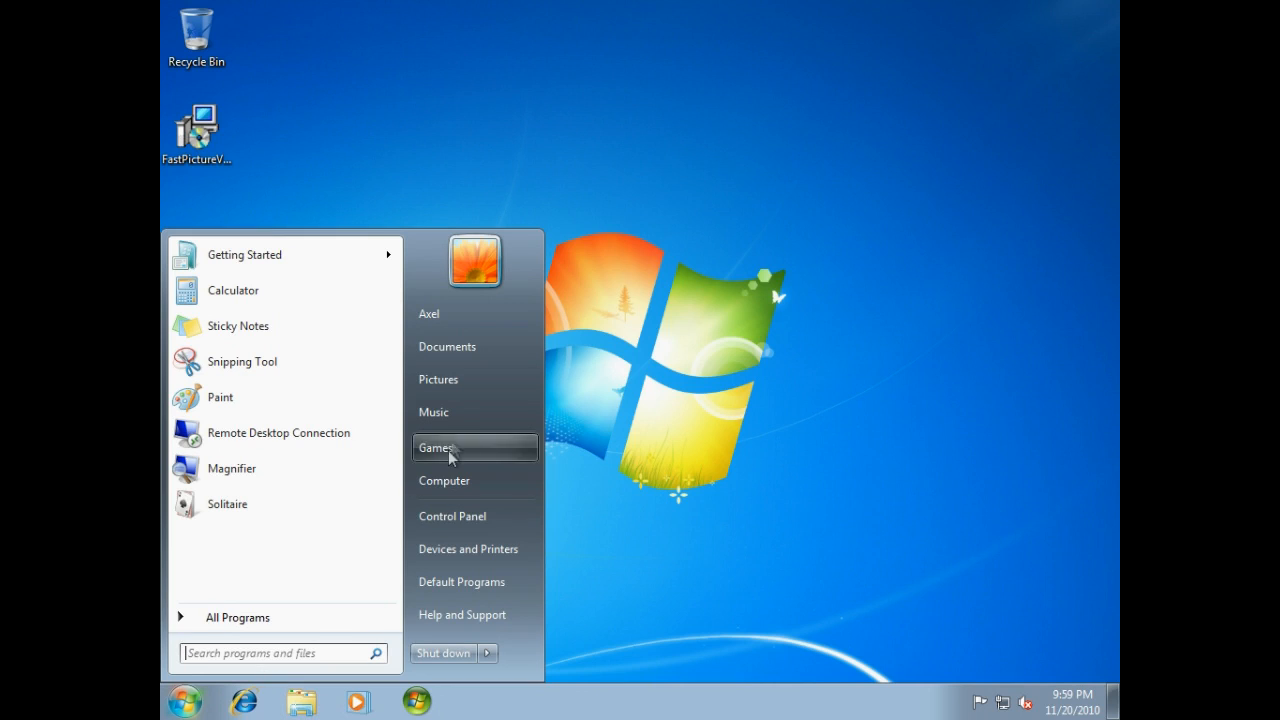
left_click(438, 380)
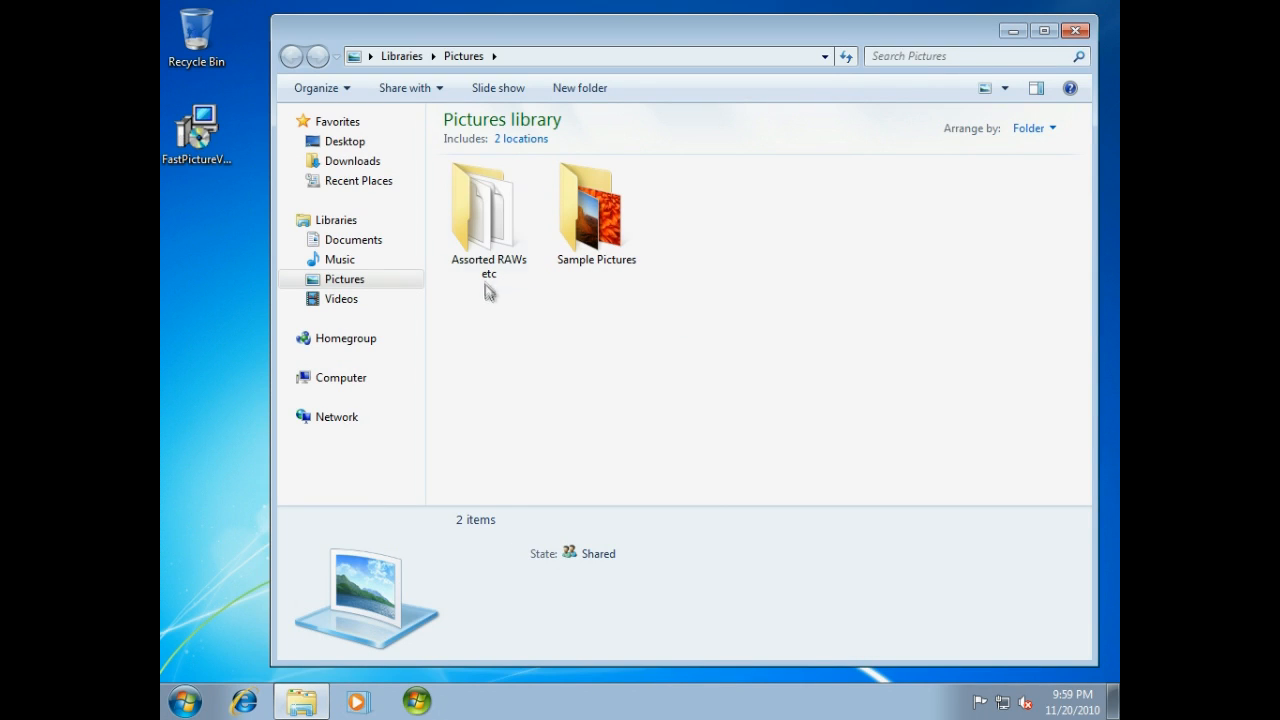
double_click(488, 204)
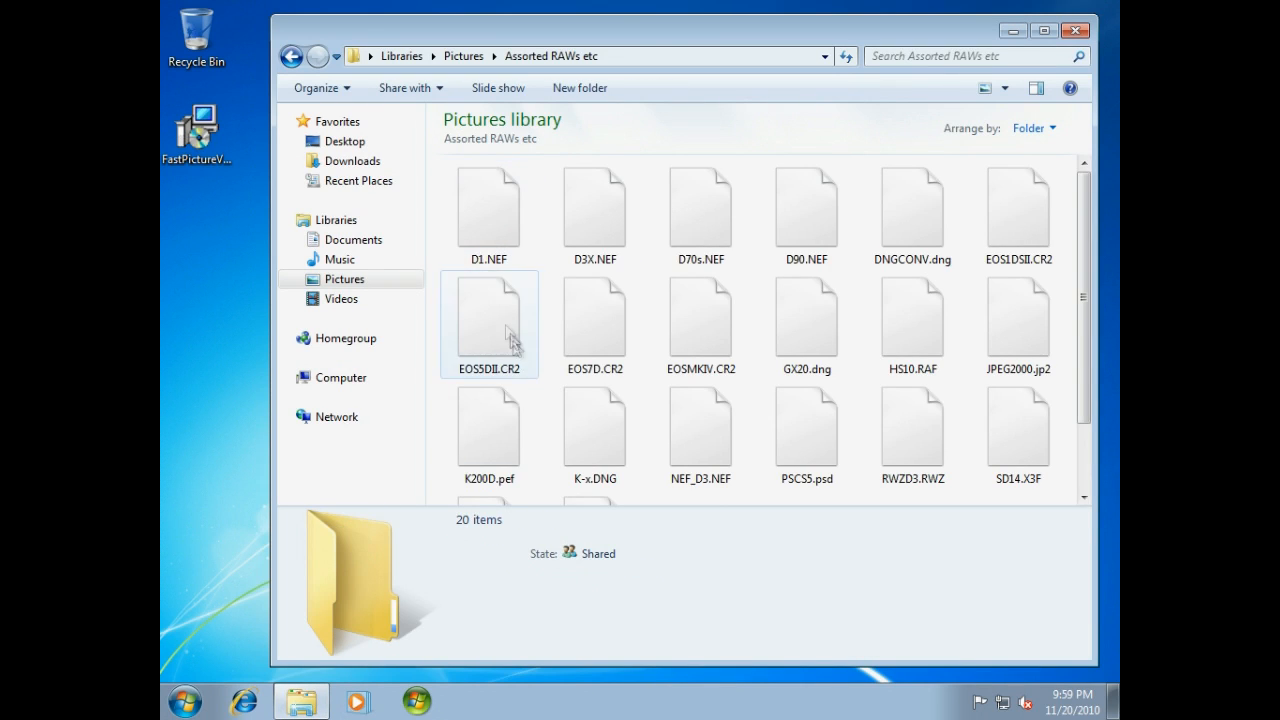
Select HS10.RAF and PSCS5.psd, attempt to open PSCS5.psd and dismiss the can't-open message.
left_click(912, 318)
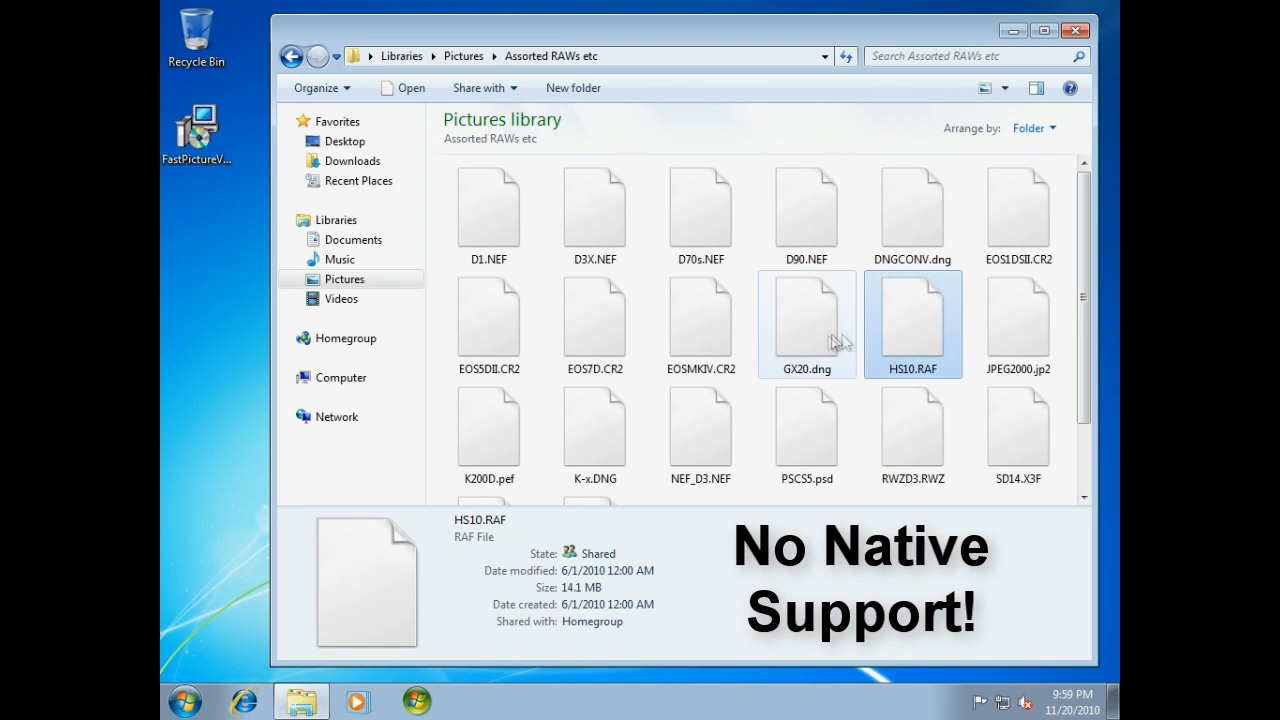
left_click(808, 428)
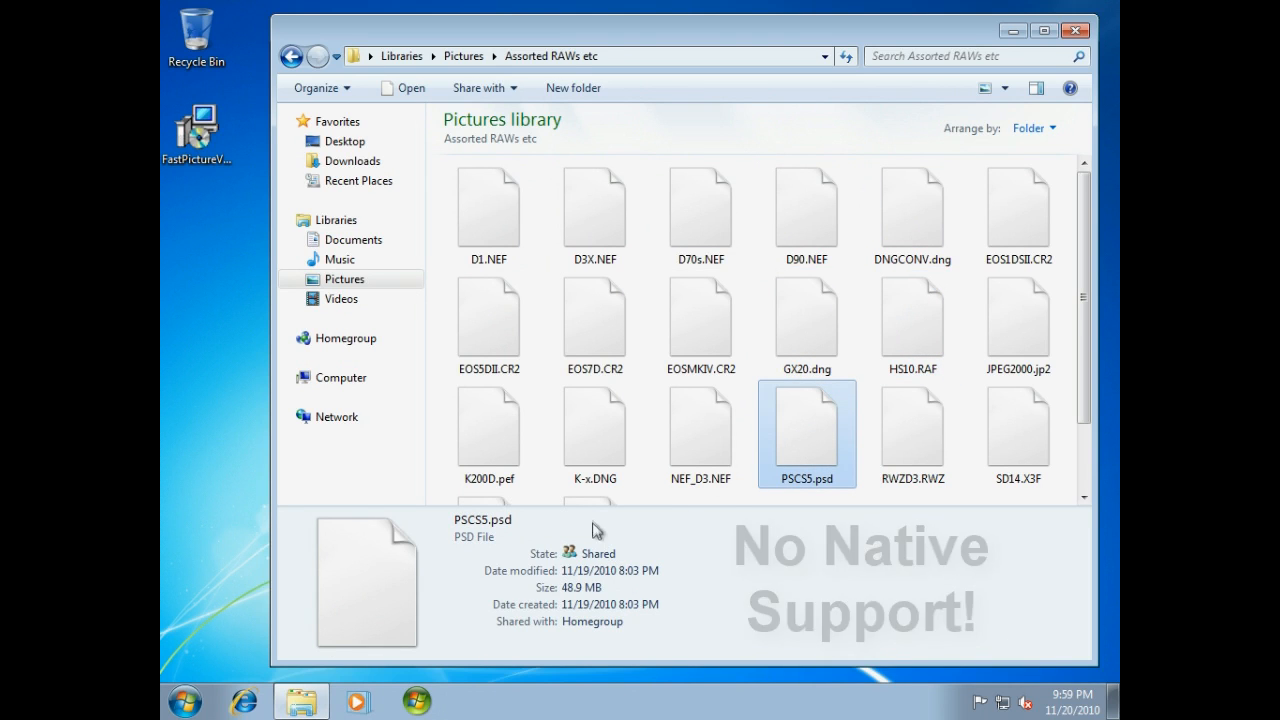
double_click(808, 424)
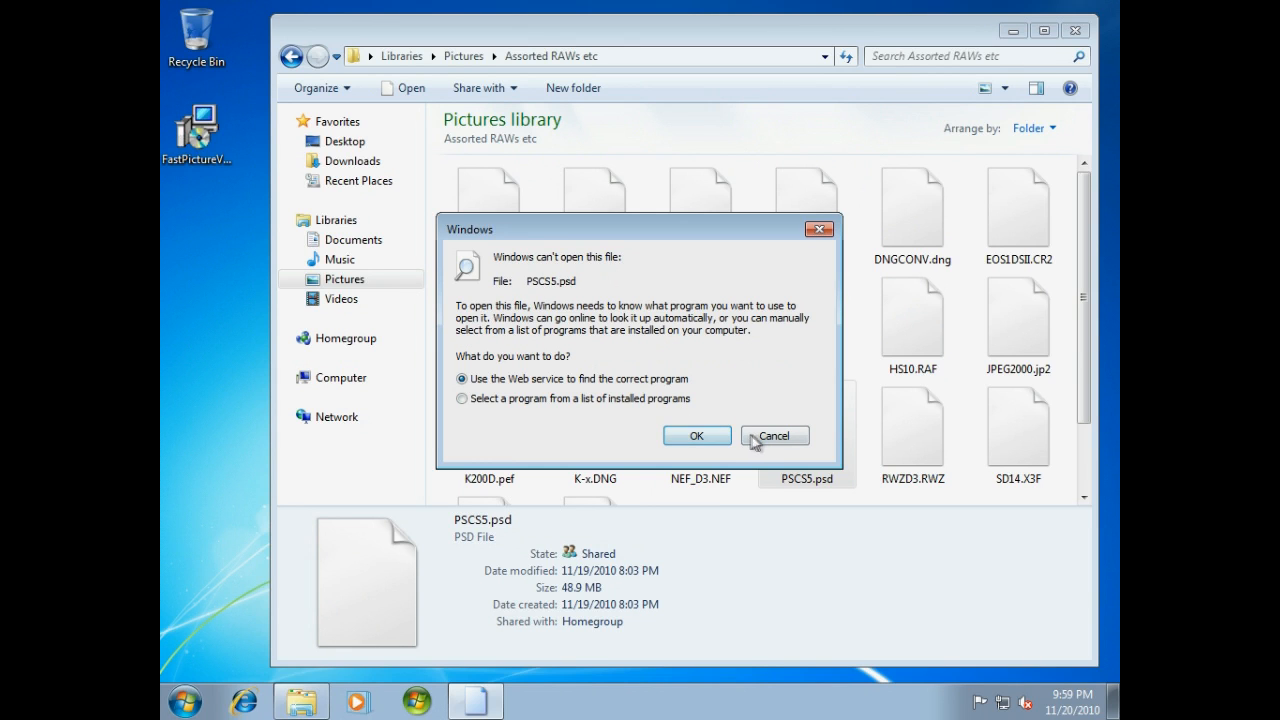
left_click(776, 436)
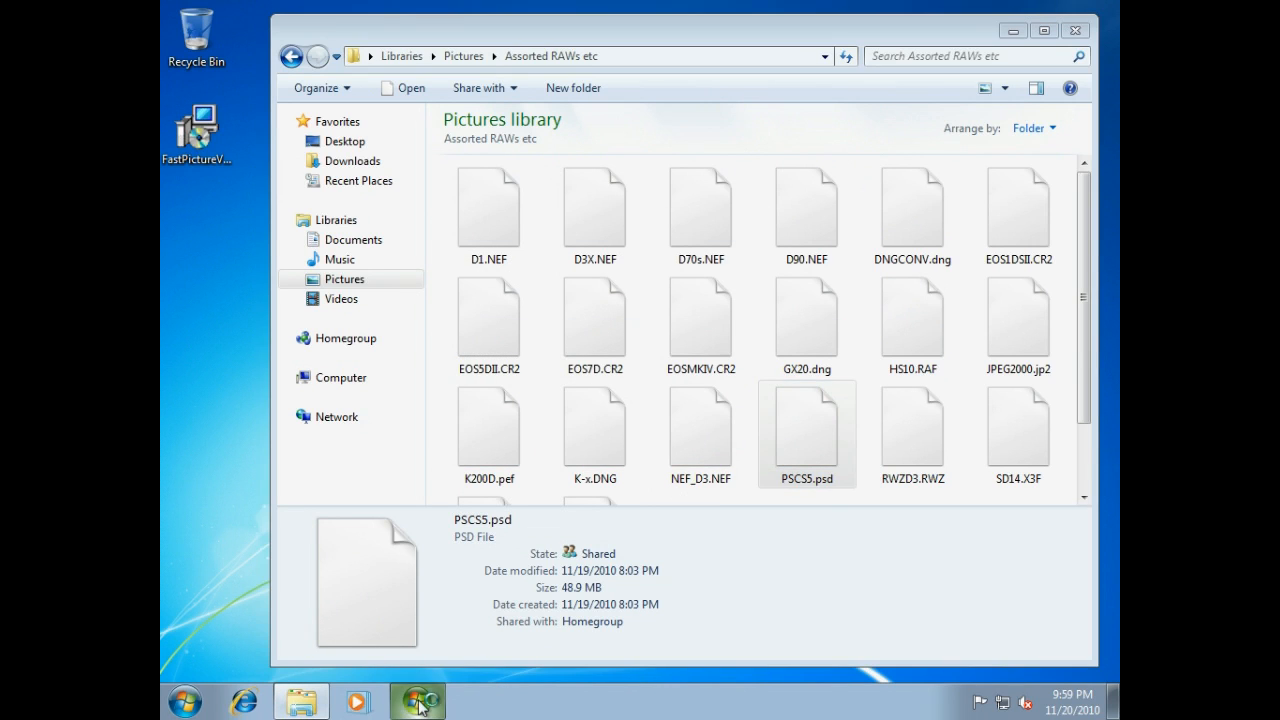
left_click(418, 700)
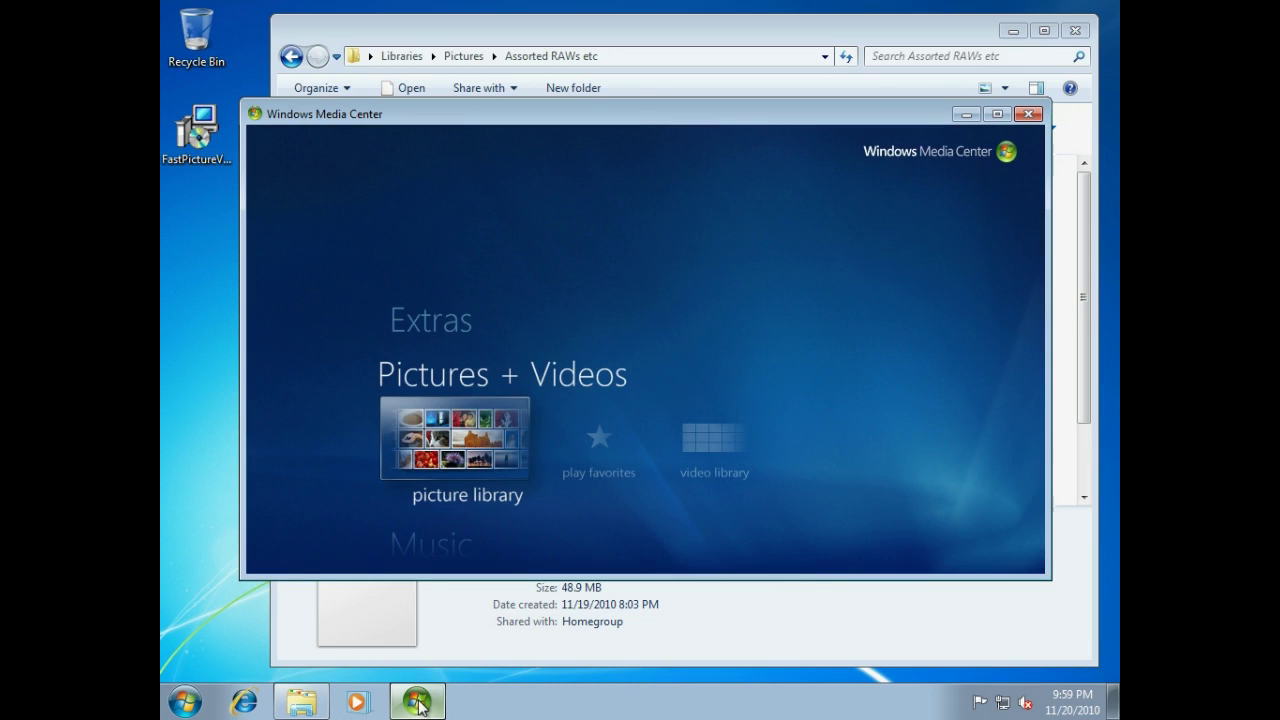
left_click(454, 440)
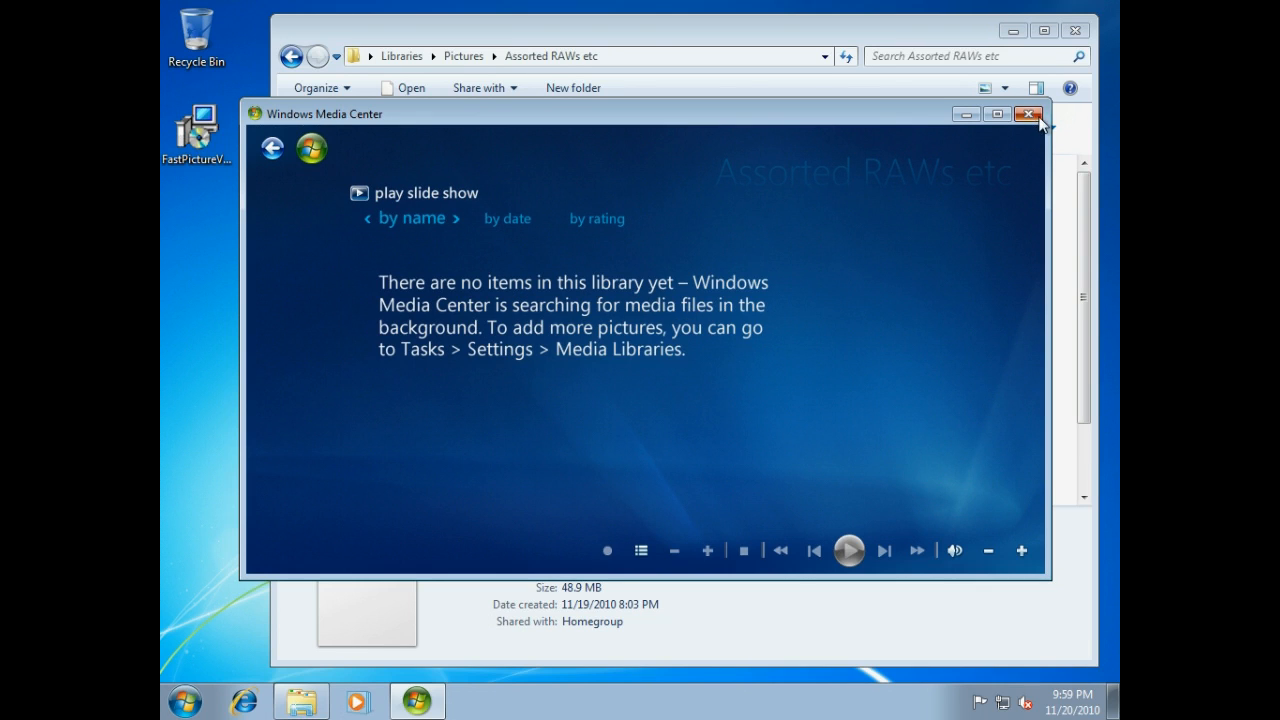
left_click(1032, 116)
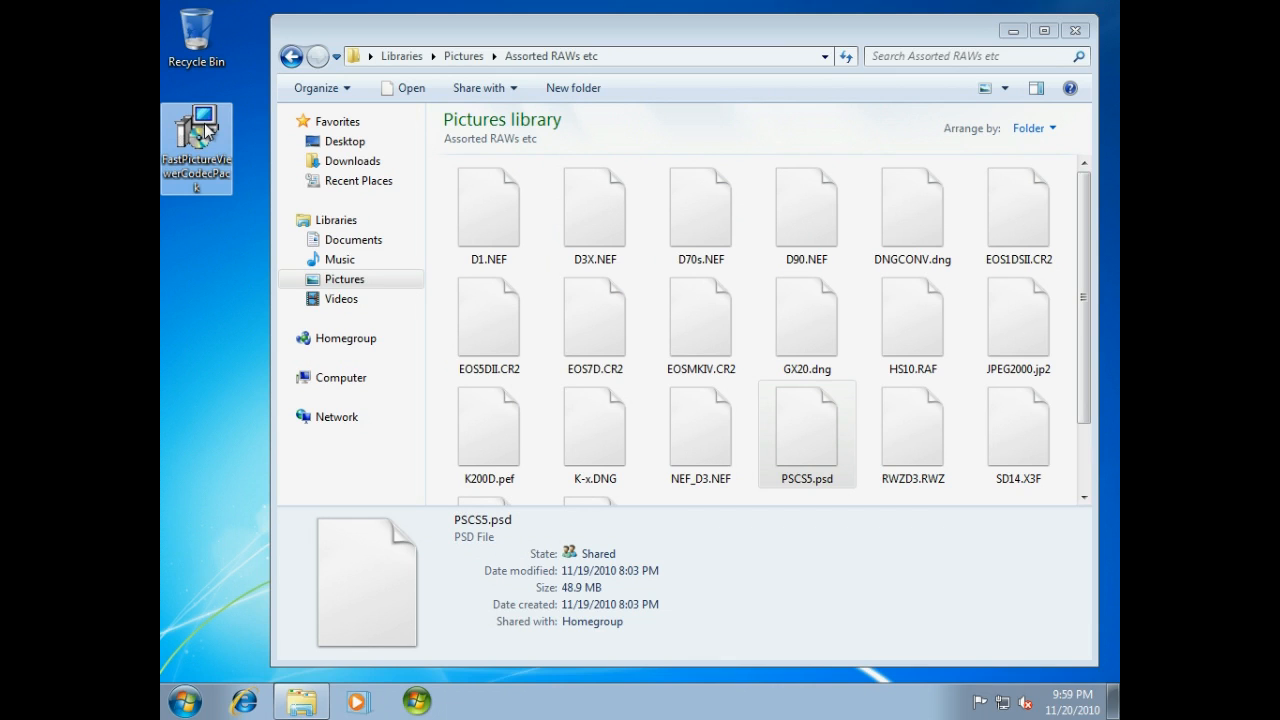
Run the codec pack installer, accept the license, keep default features and allow UAC to install.
double_click(196, 120)
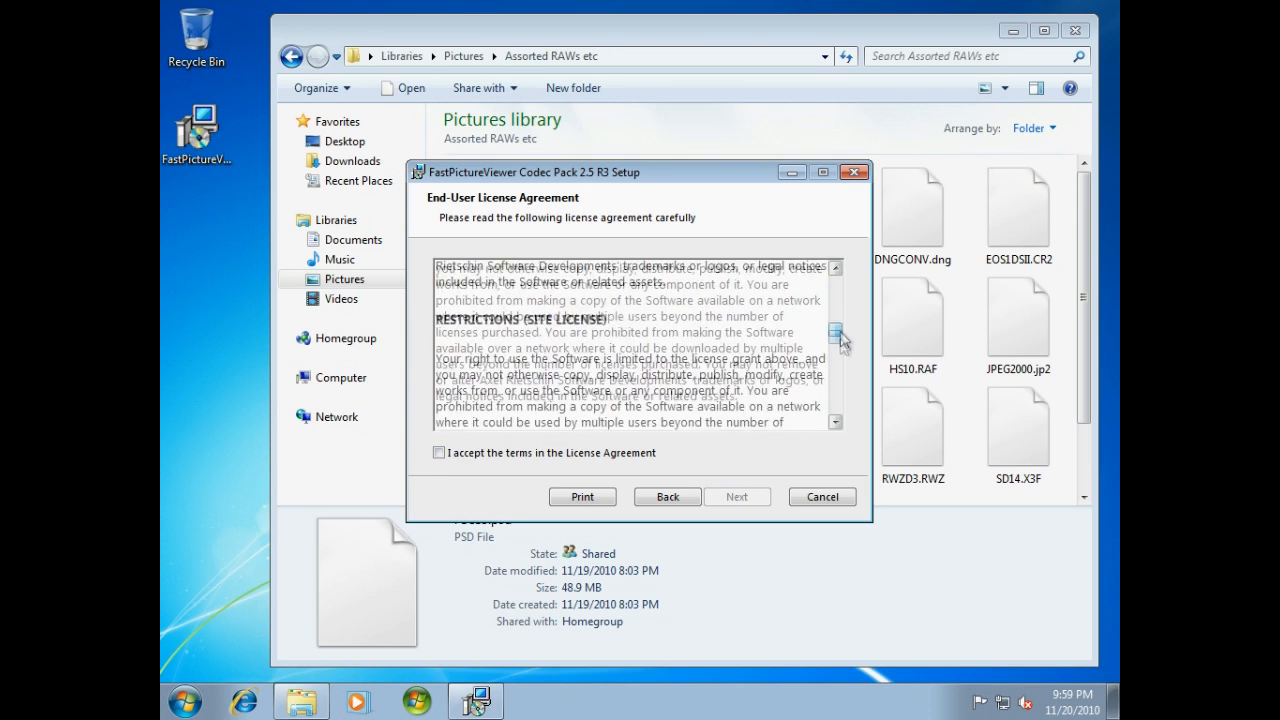
left_click(438, 452)
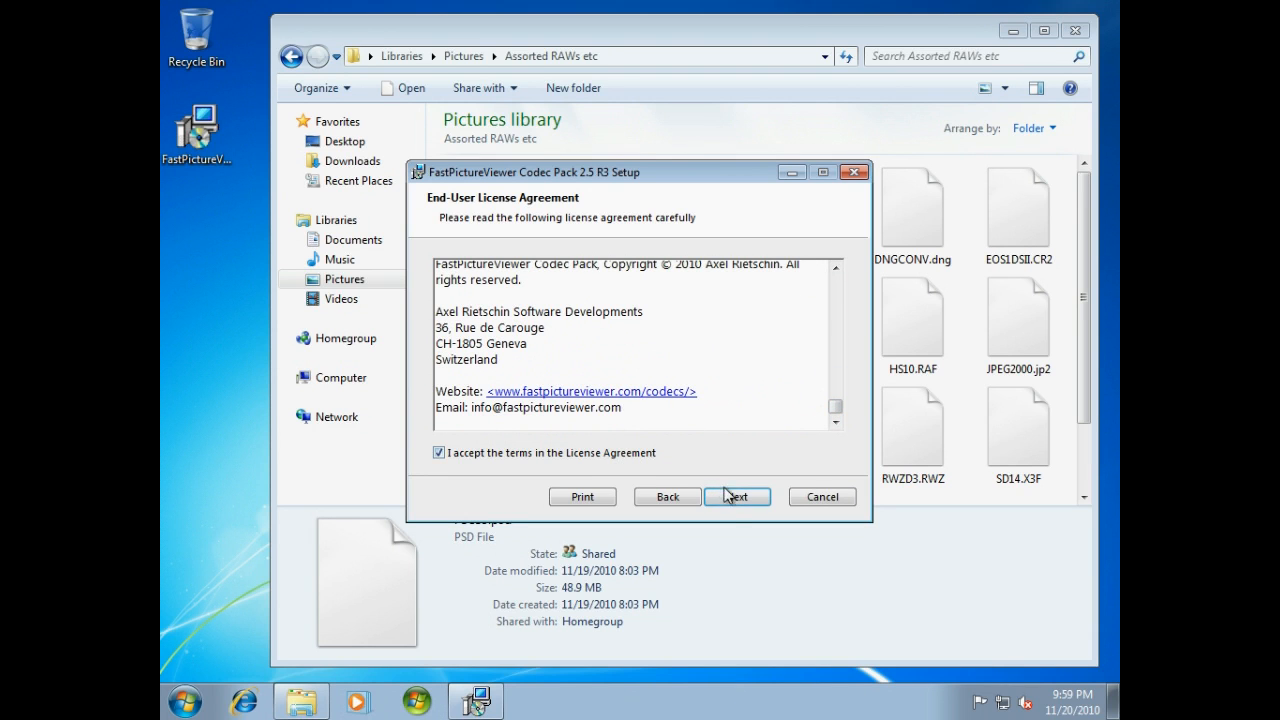
left_click(736, 496)
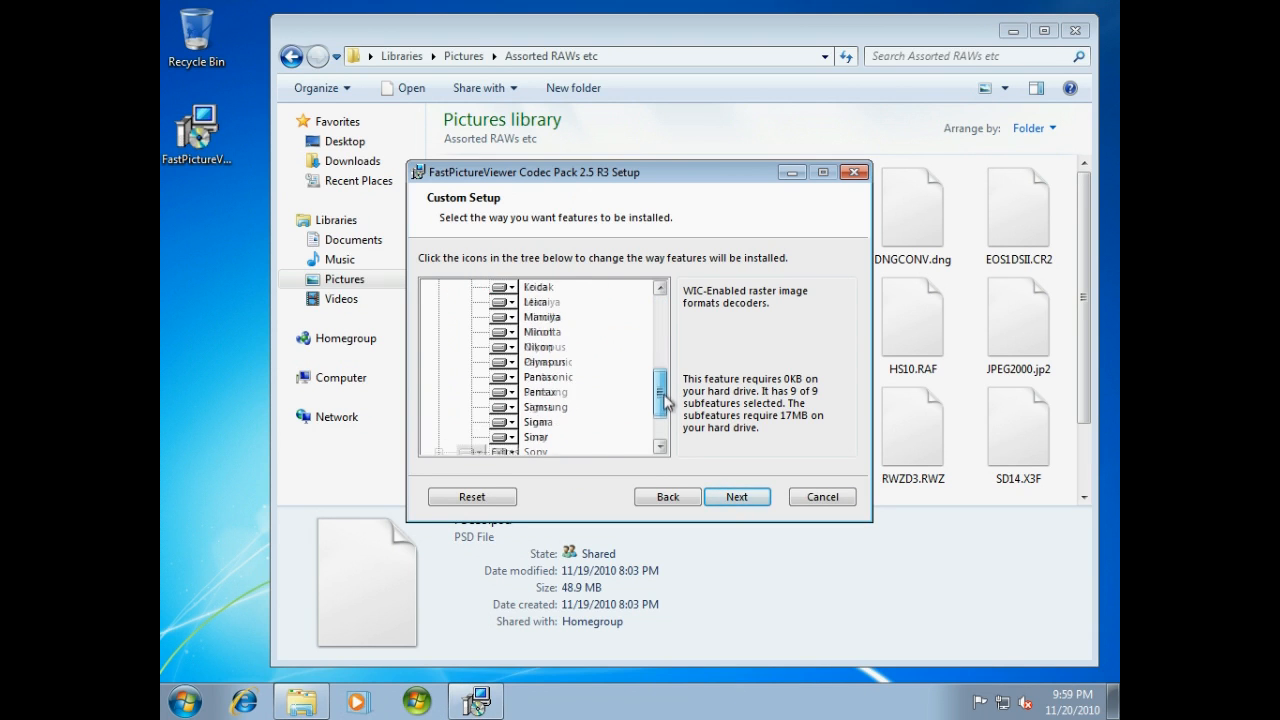
left_click(736, 496)
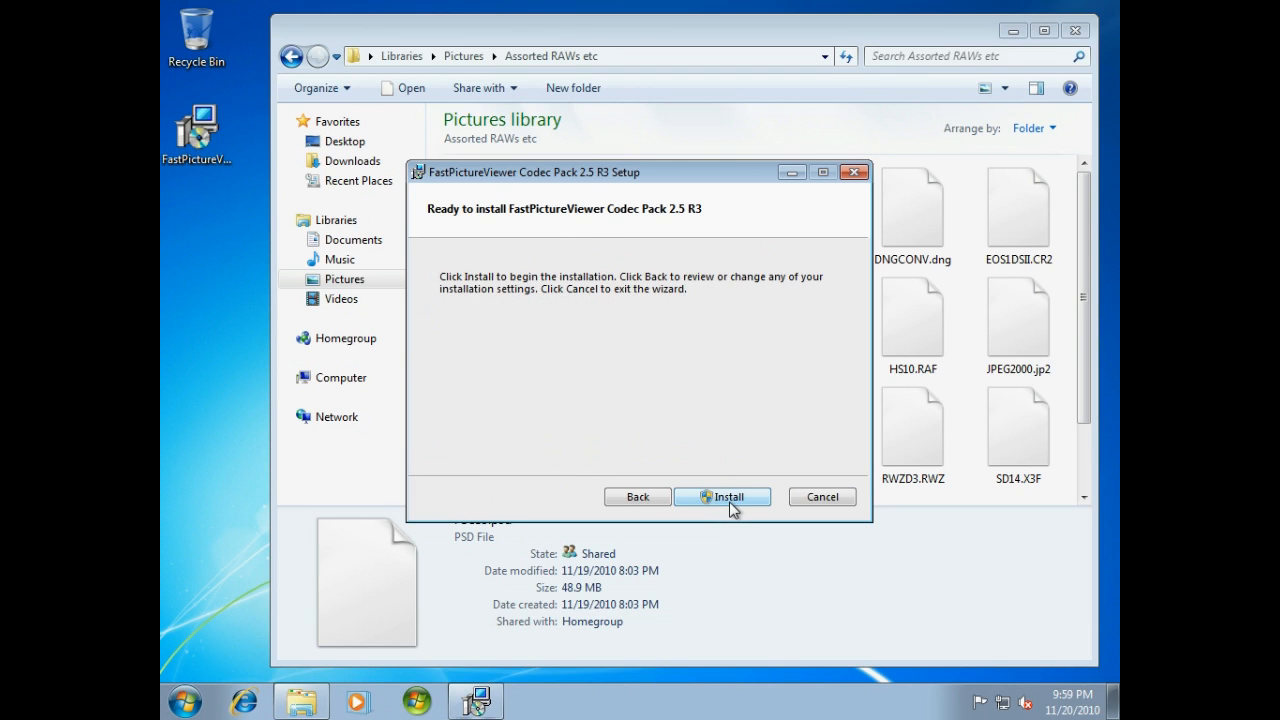
left_click(722, 496)
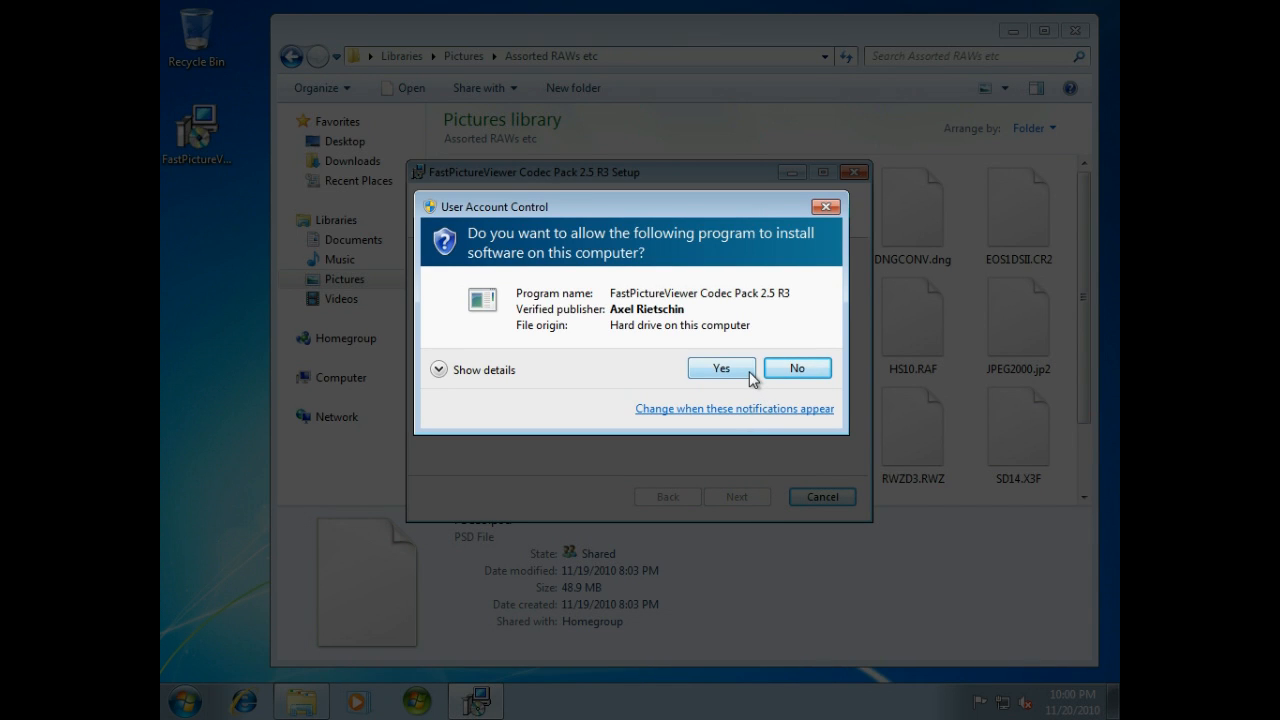
left_click(720, 368)
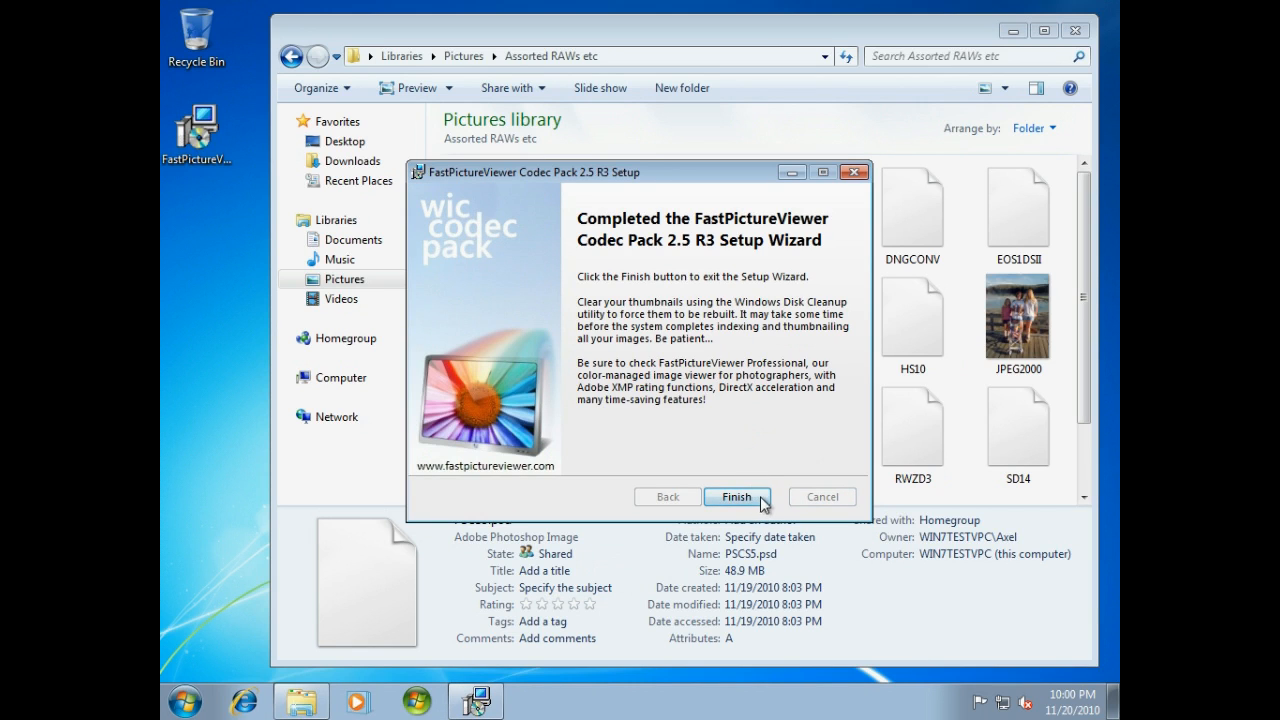
Finish setup, restart the computer now and sign back in to the account.
left_click(736, 496)
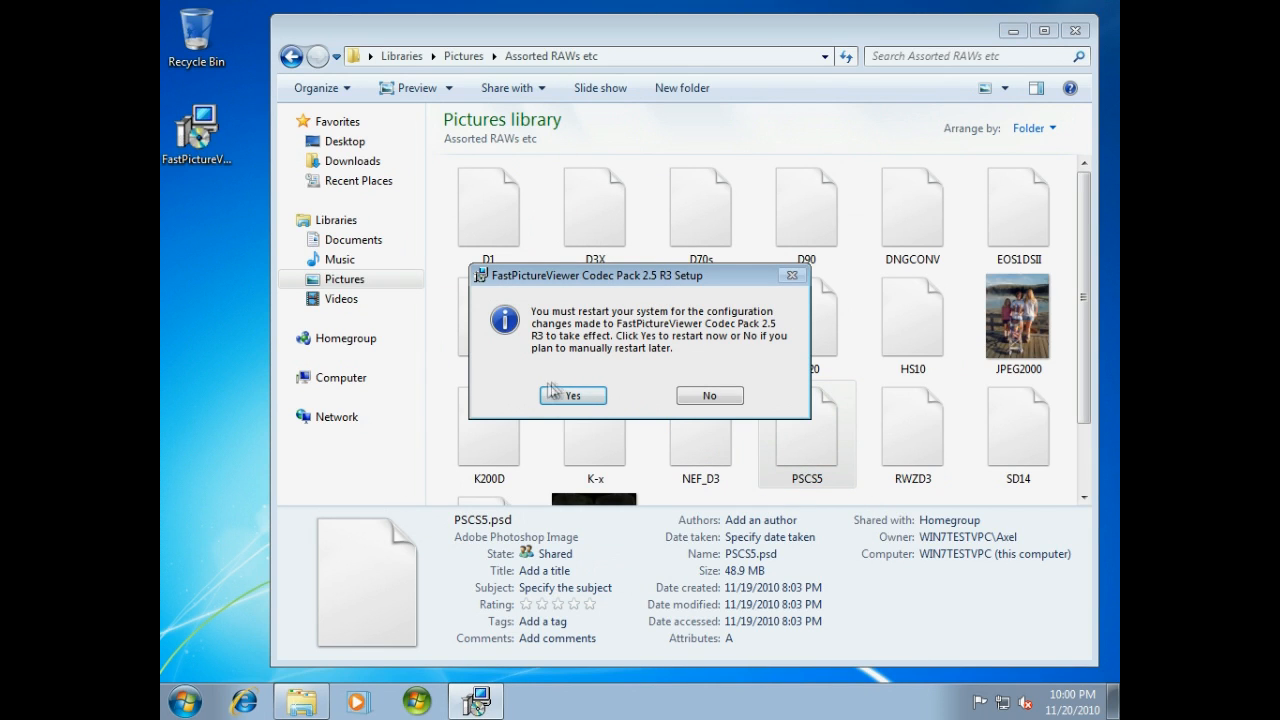
mouse_move(596, 404)
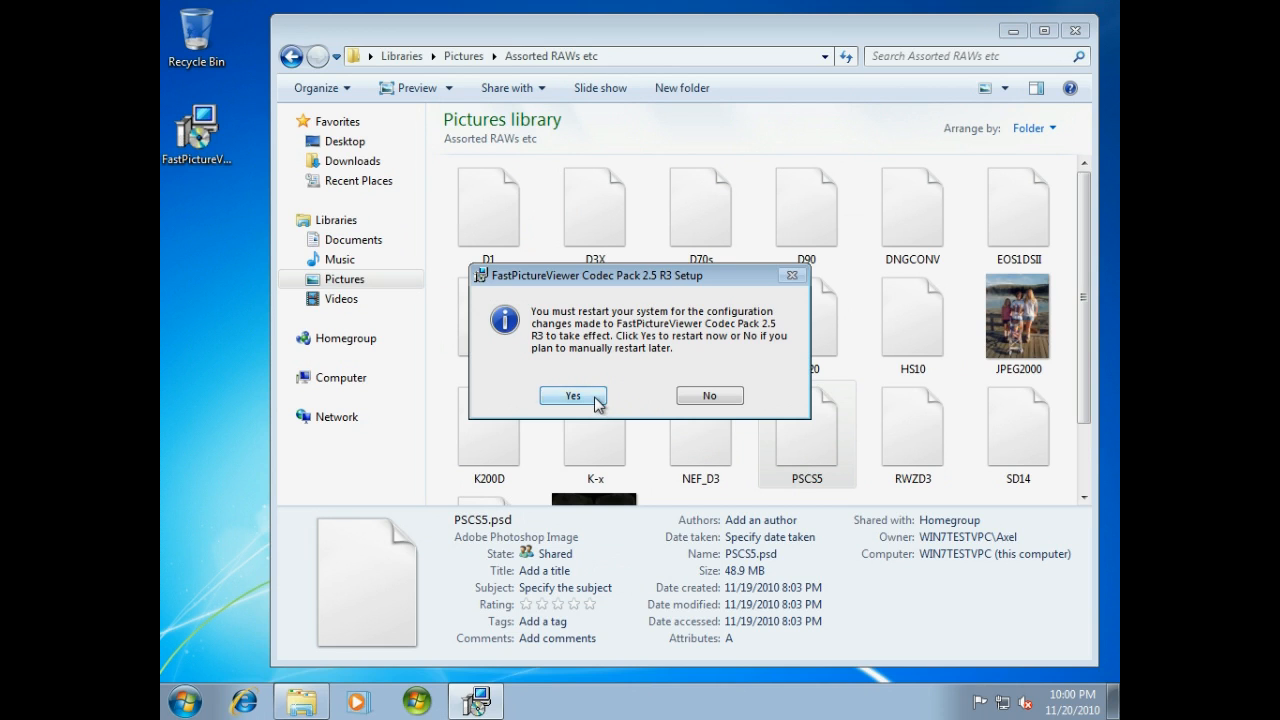
left_click(572, 396)
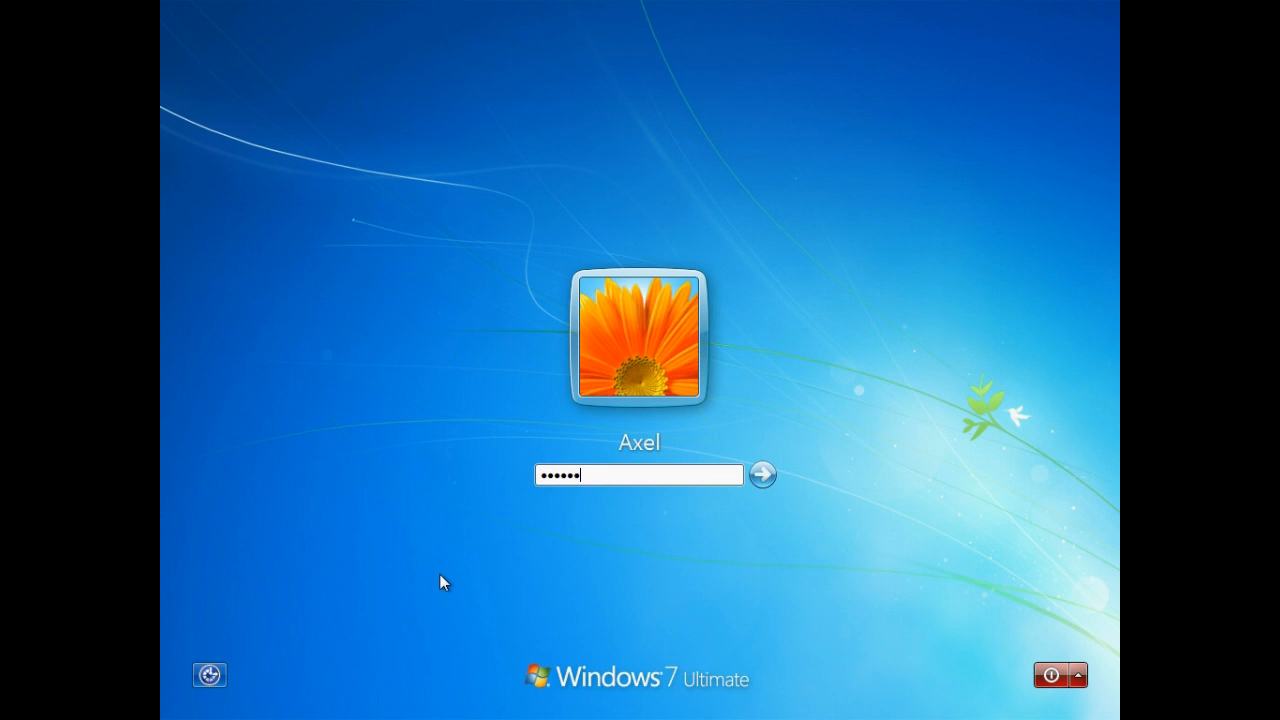
left_click(760, 476)
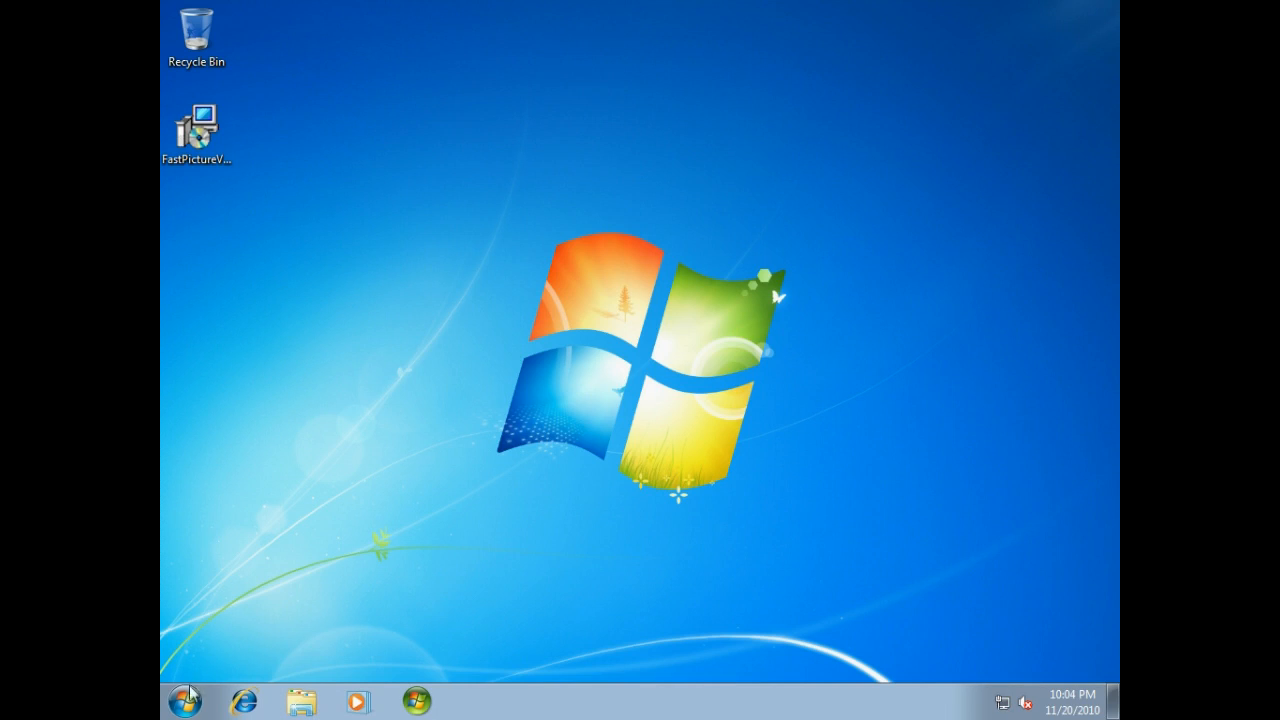
Navigate from the Start menu into the Pictures library's Assorted RAWs etc folder again.
left_click(184, 700)
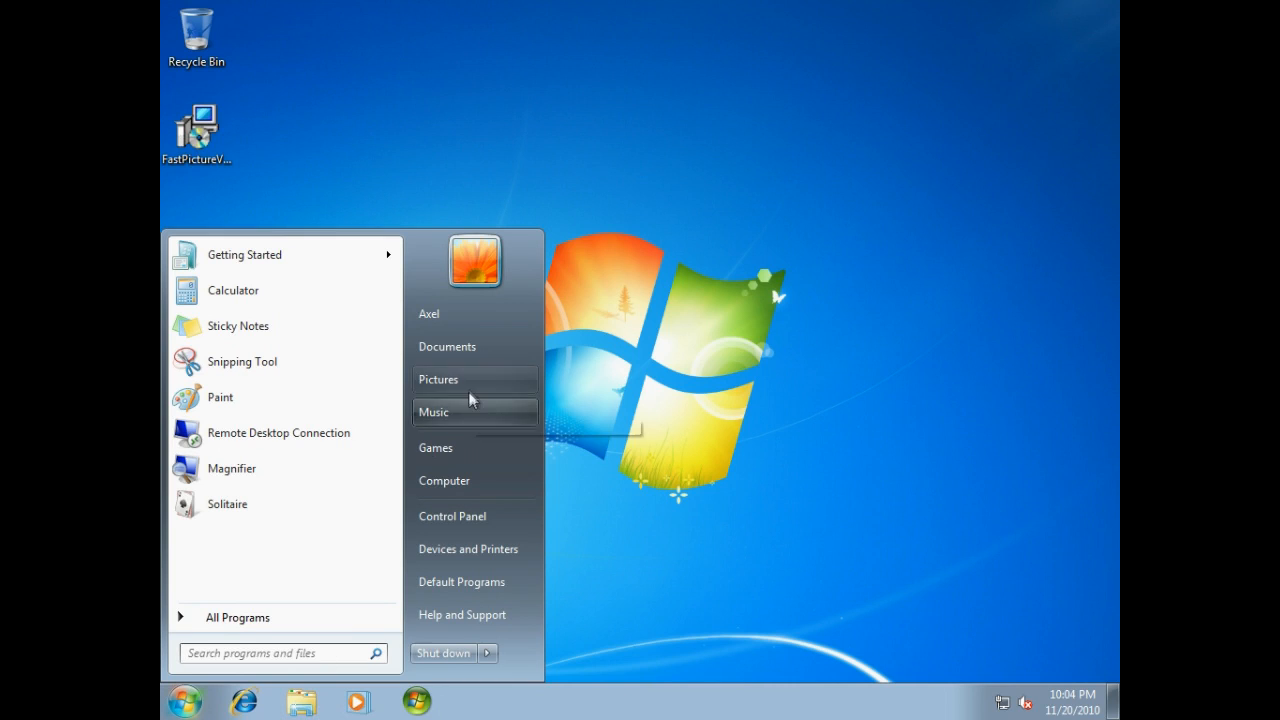
left_click(438, 380)
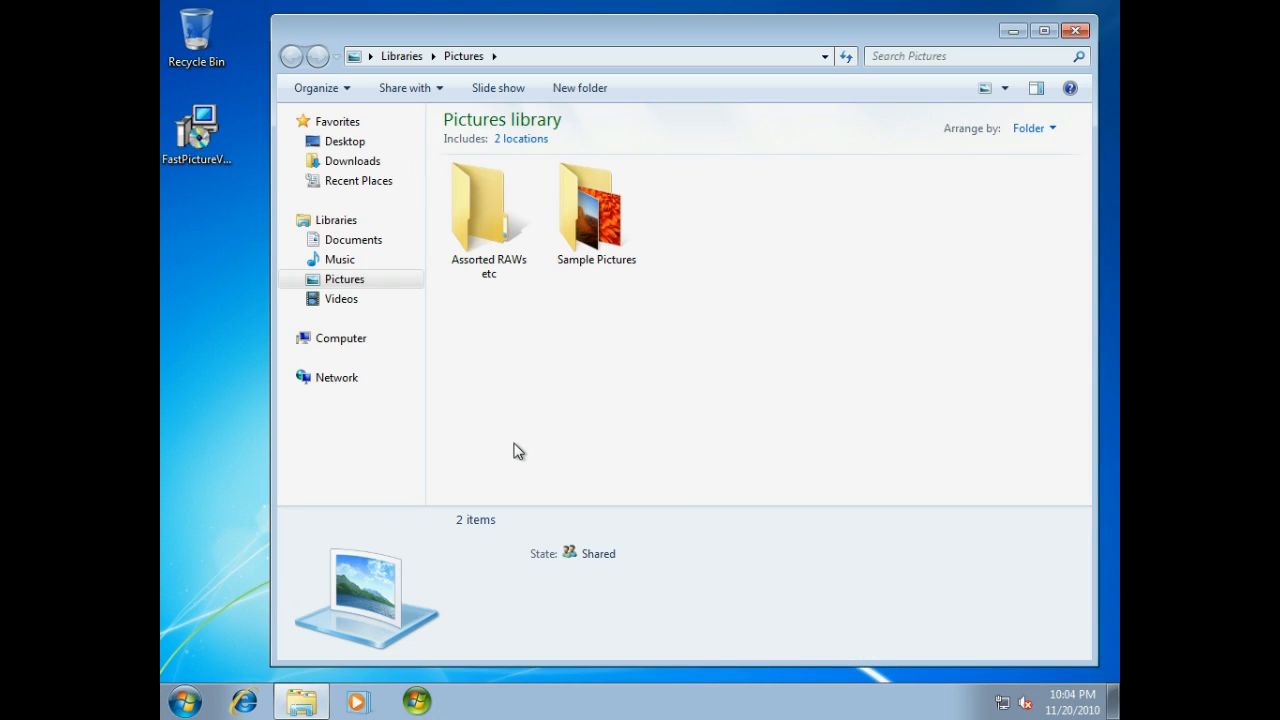
mouse_move(516, 414)
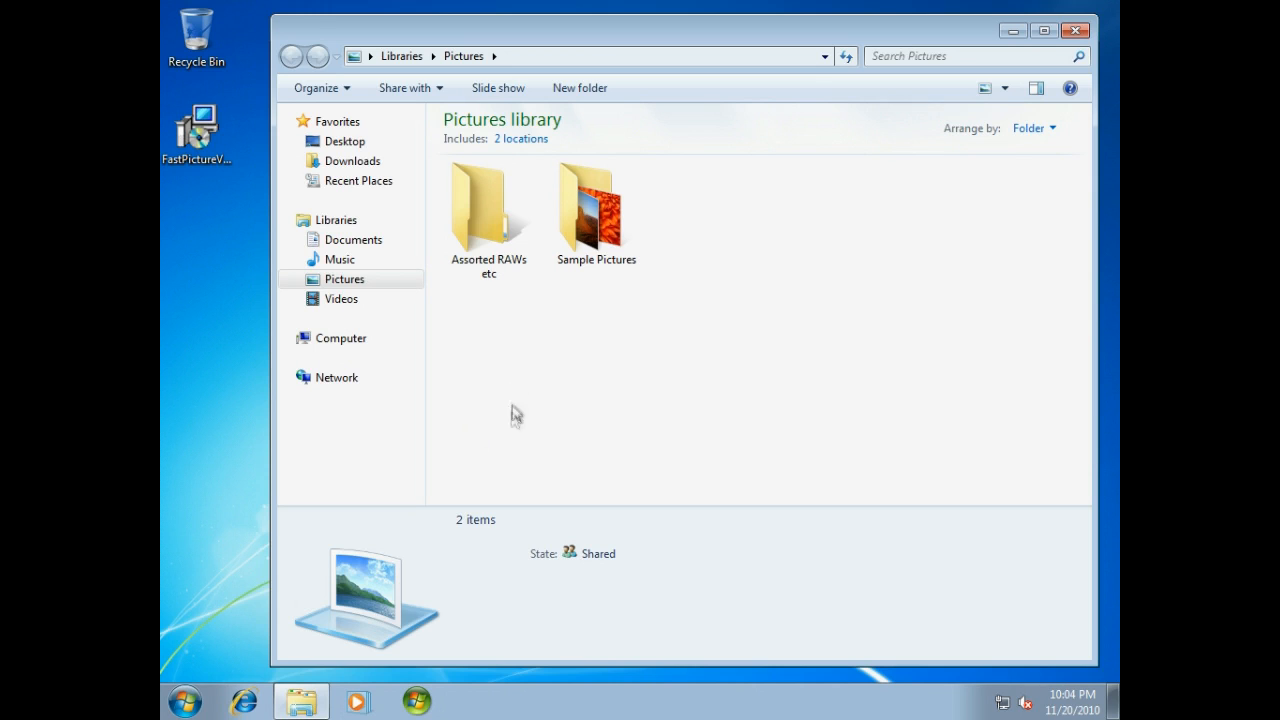
left_click(488, 210)
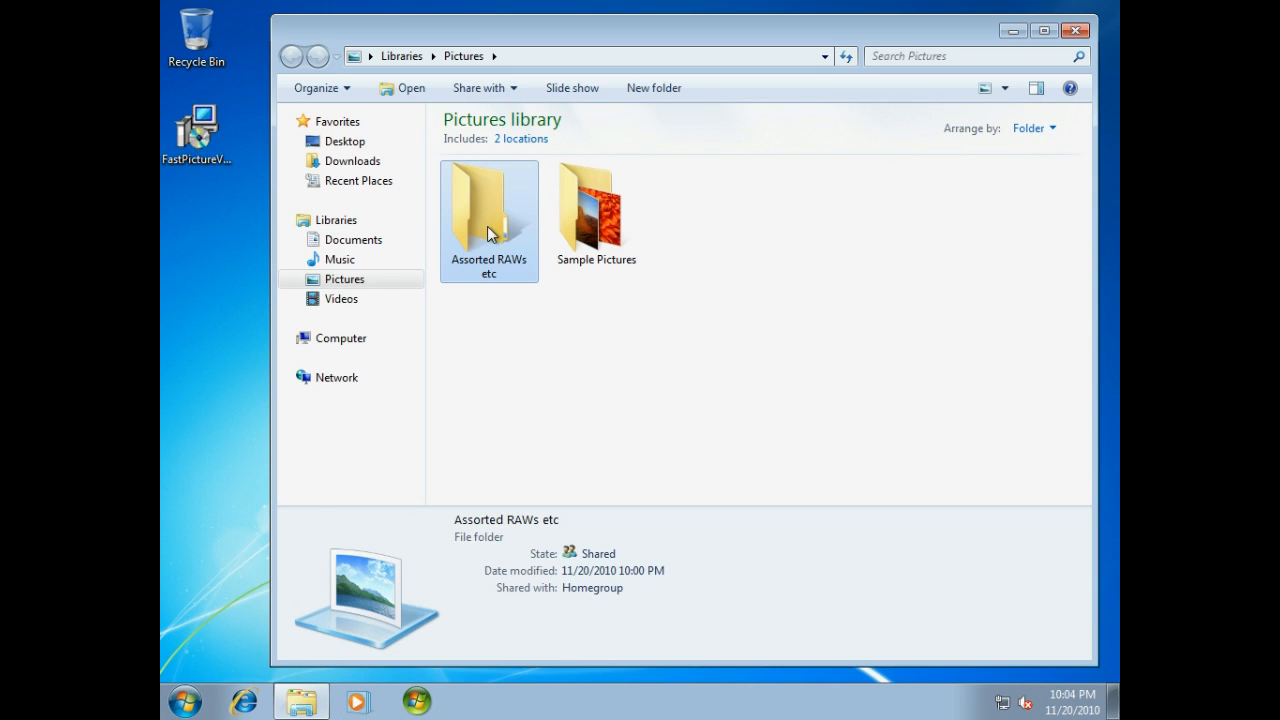
double_click(488, 210)
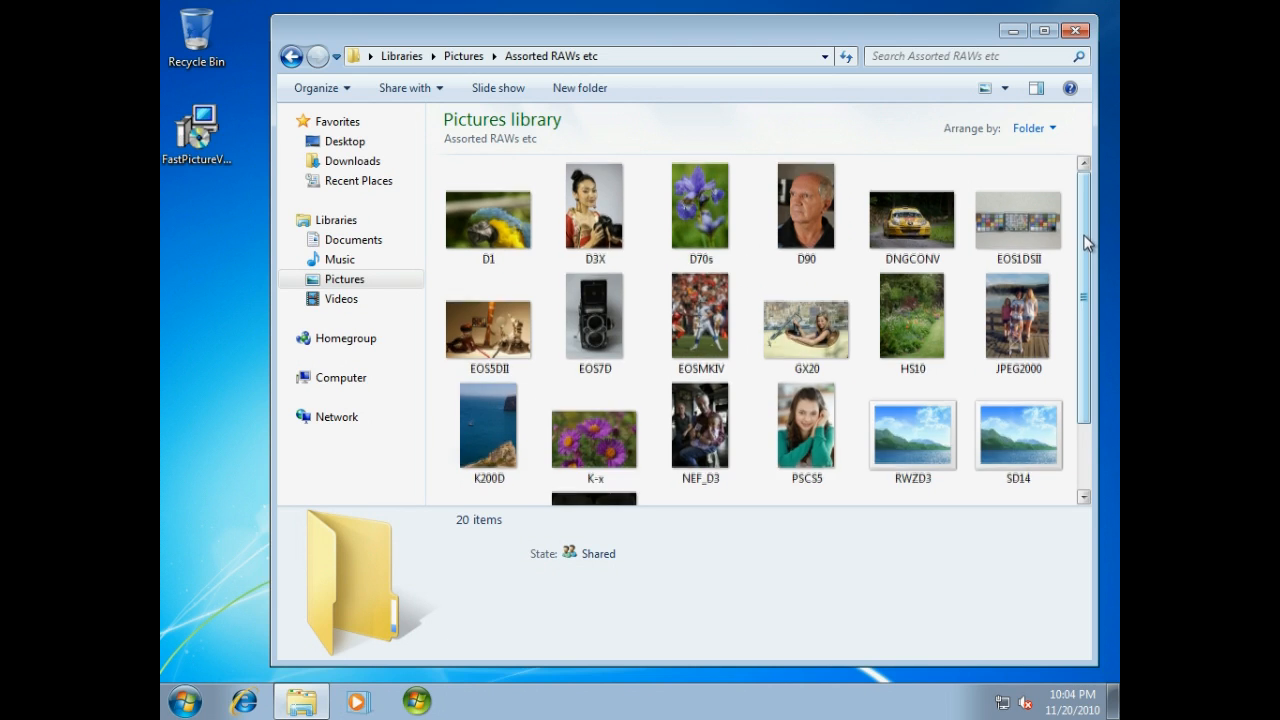
Switch the folder to Large icons and scroll through the real RAW thumbnails down to D3X.NEF.
scroll("down", 3)
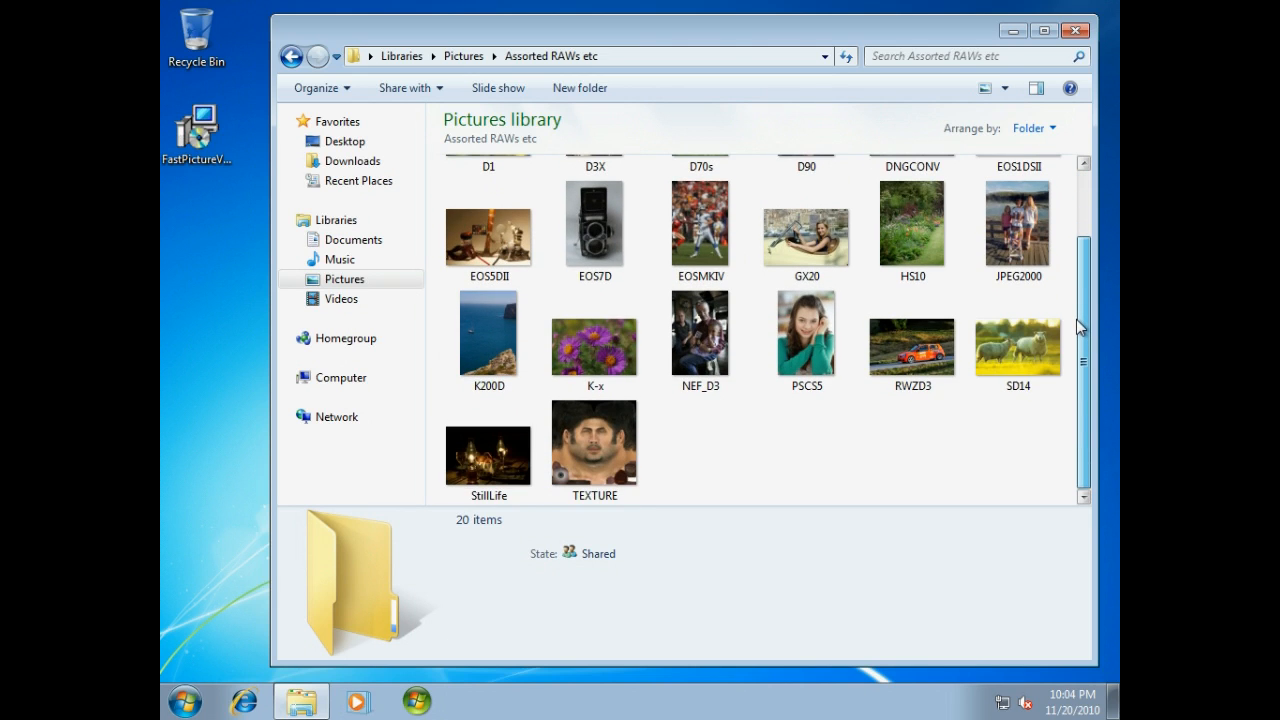
left_click(1008, 84)
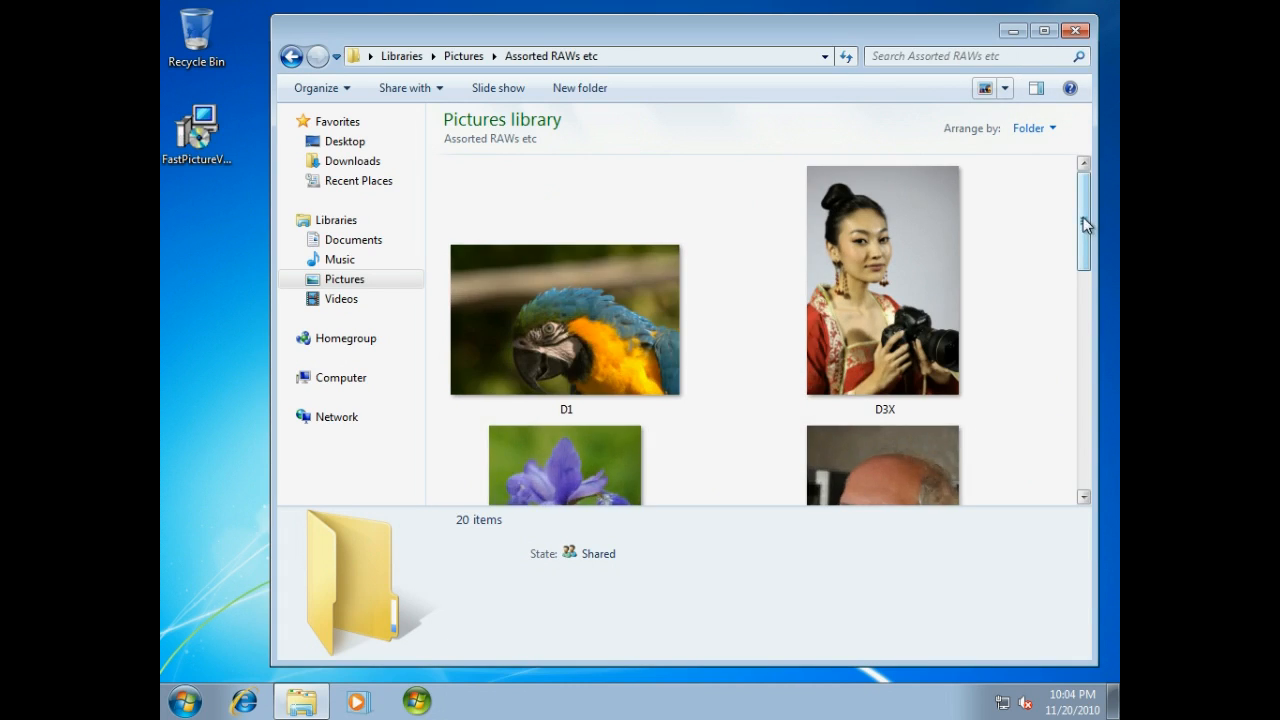
scroll("down", 3)
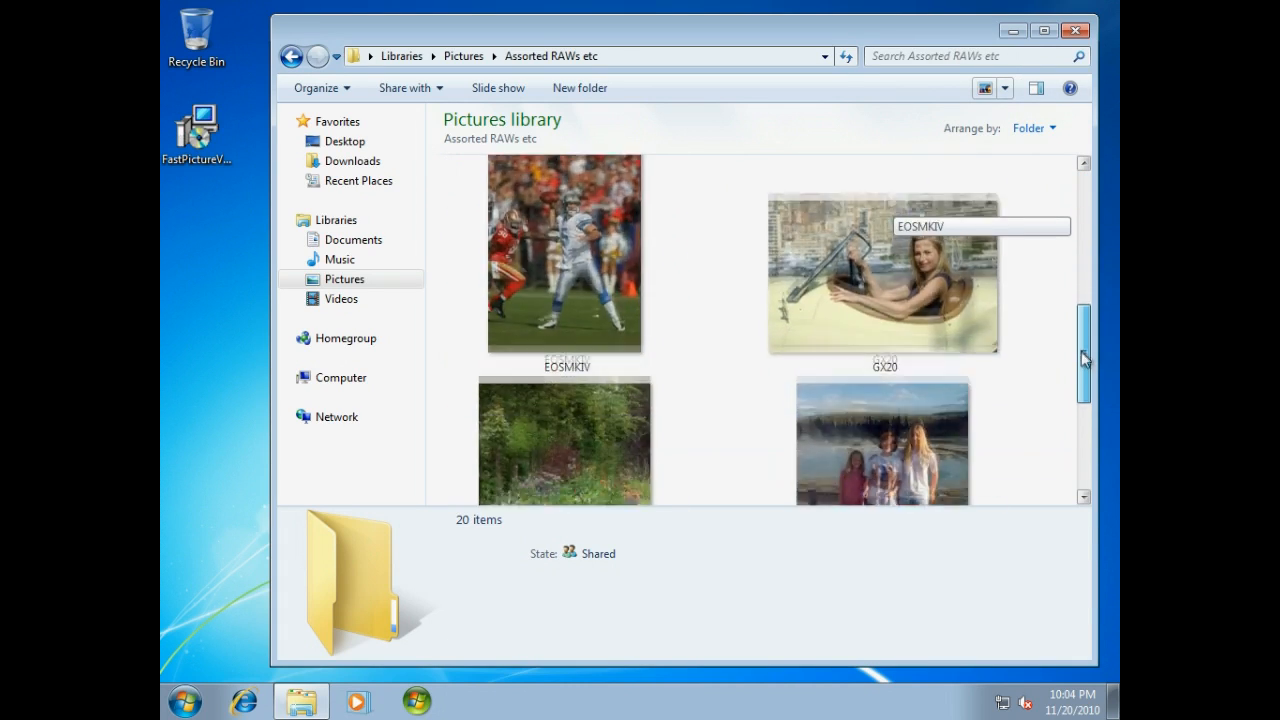
scroll("down", 3)
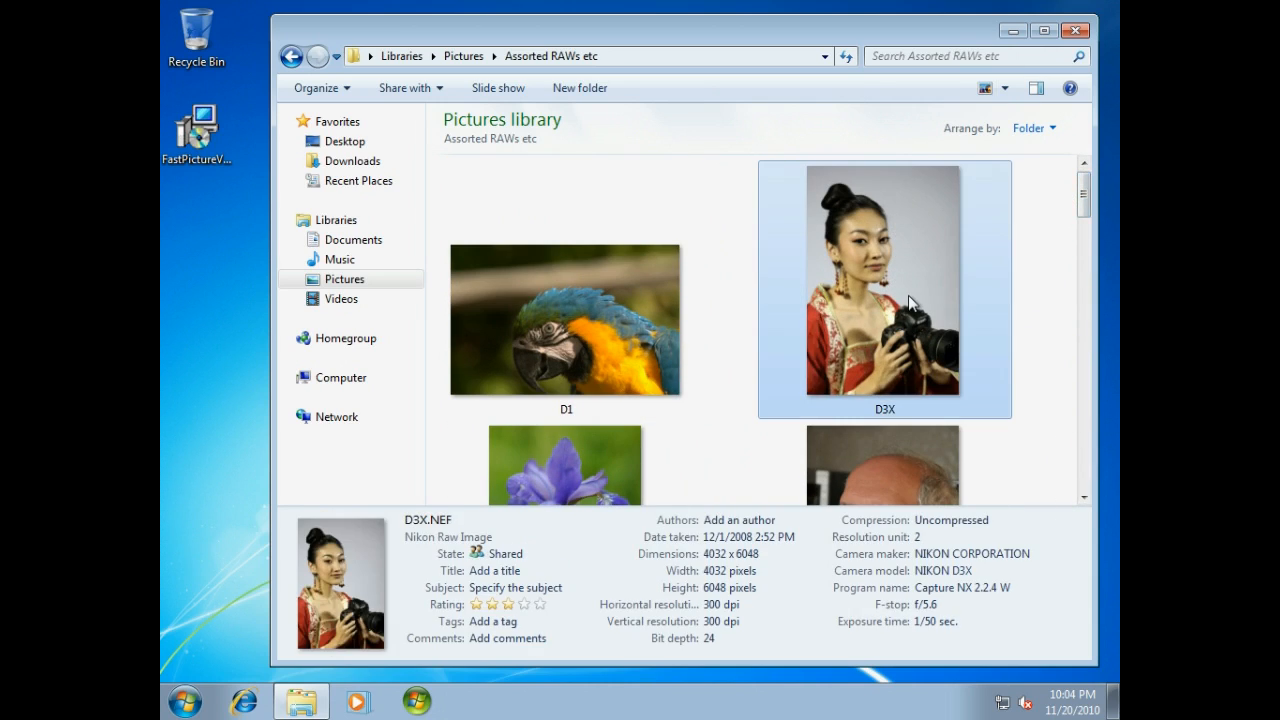
mouse_move(912, 302)
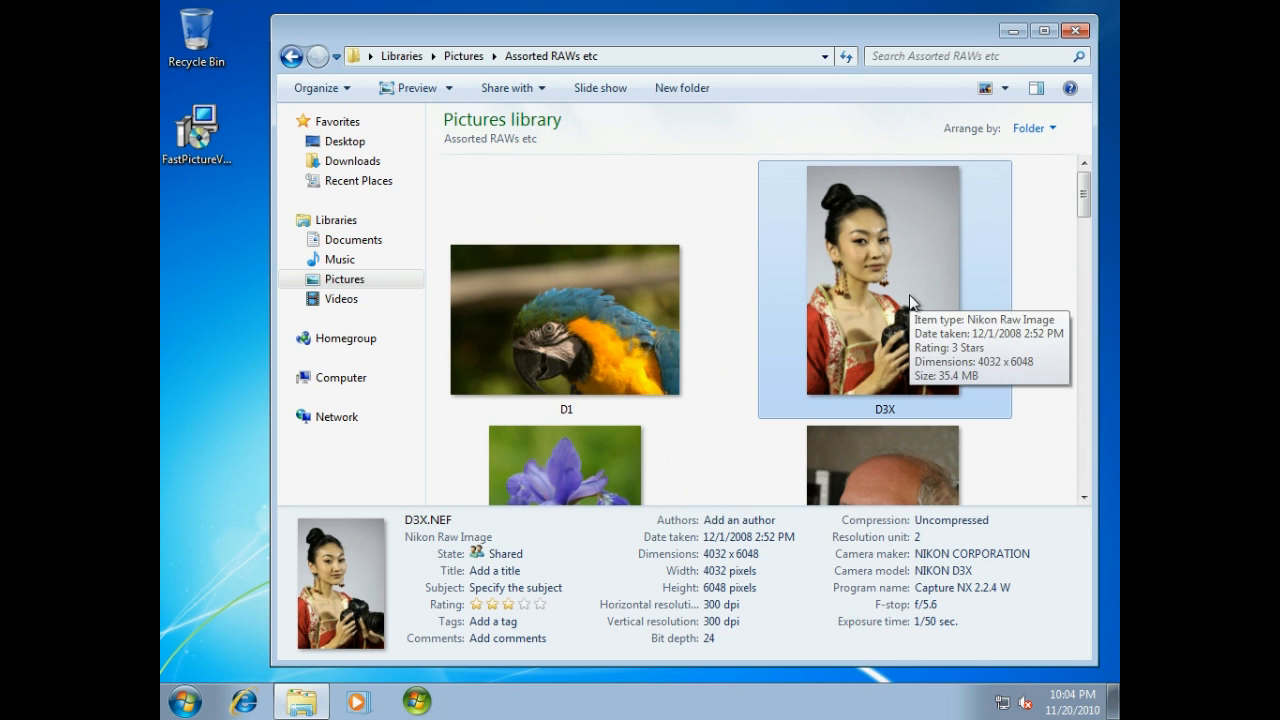
Open D3X in Photo Viewer and advance through D70s, DNGCONV, EOS5DB, EOS7D, EOSMKIV to GX20.
double_click(864, 280)
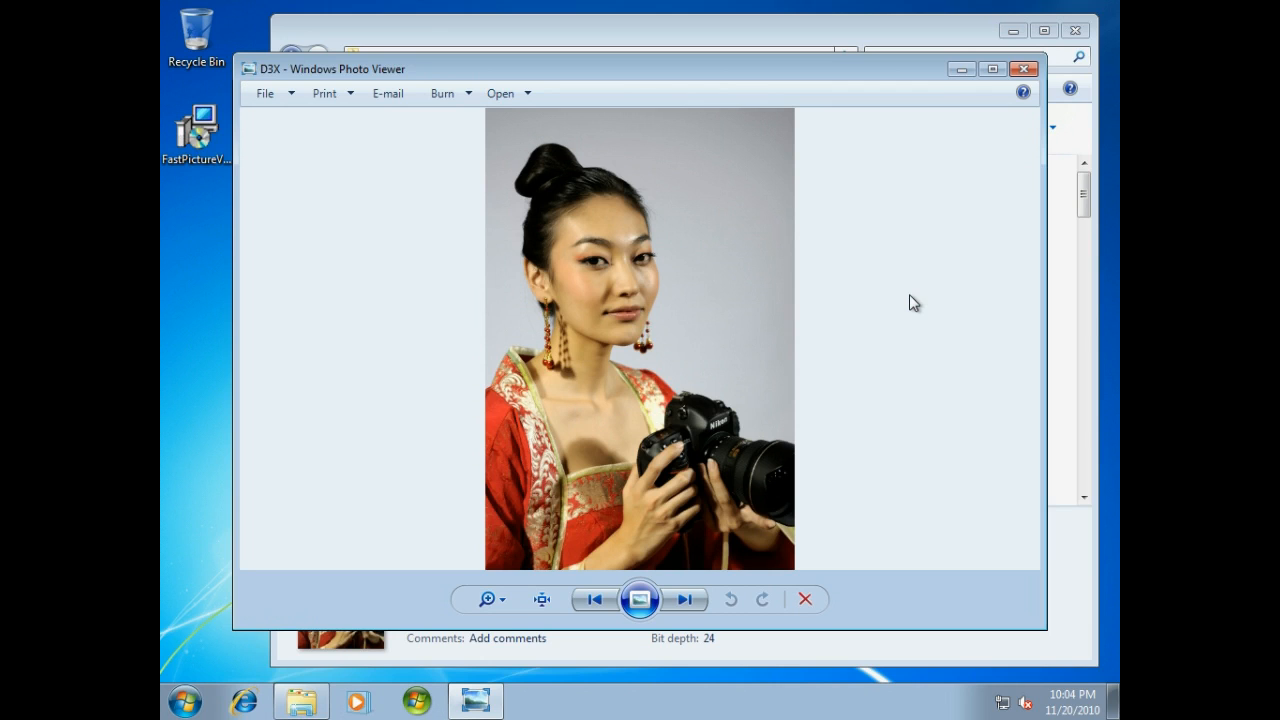
left_click(684, 600)
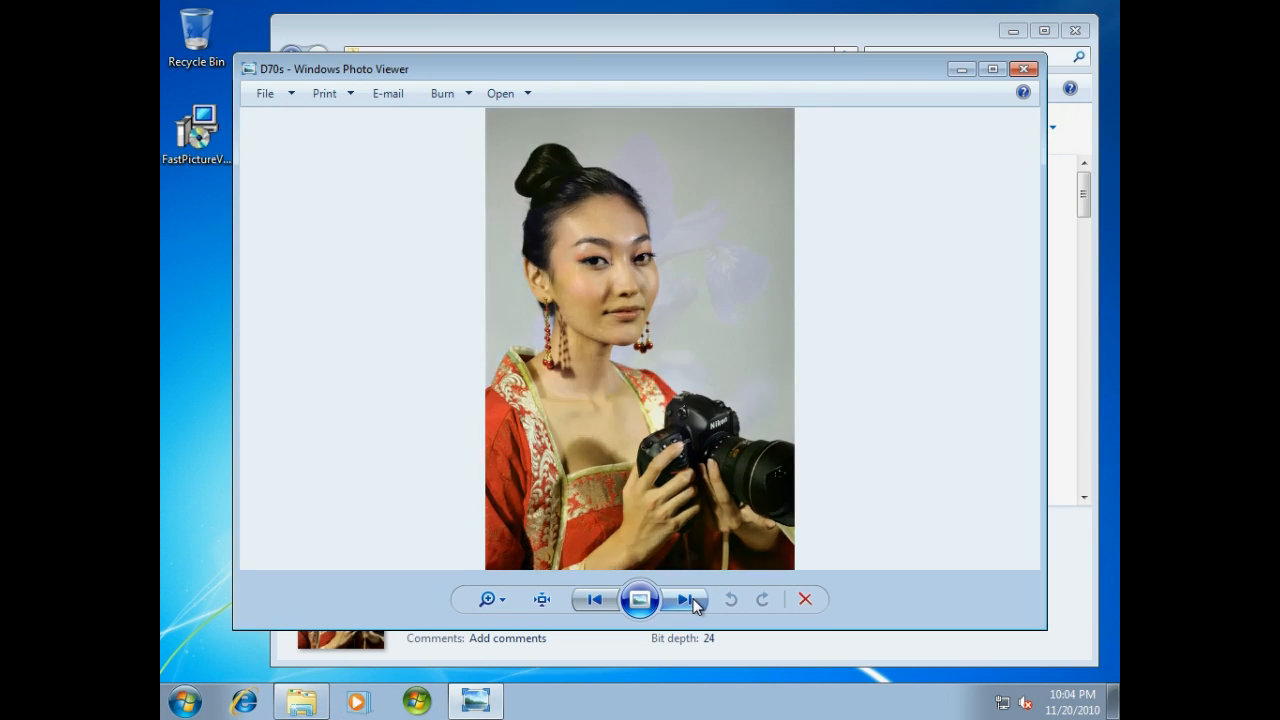
left_click(686, 600)
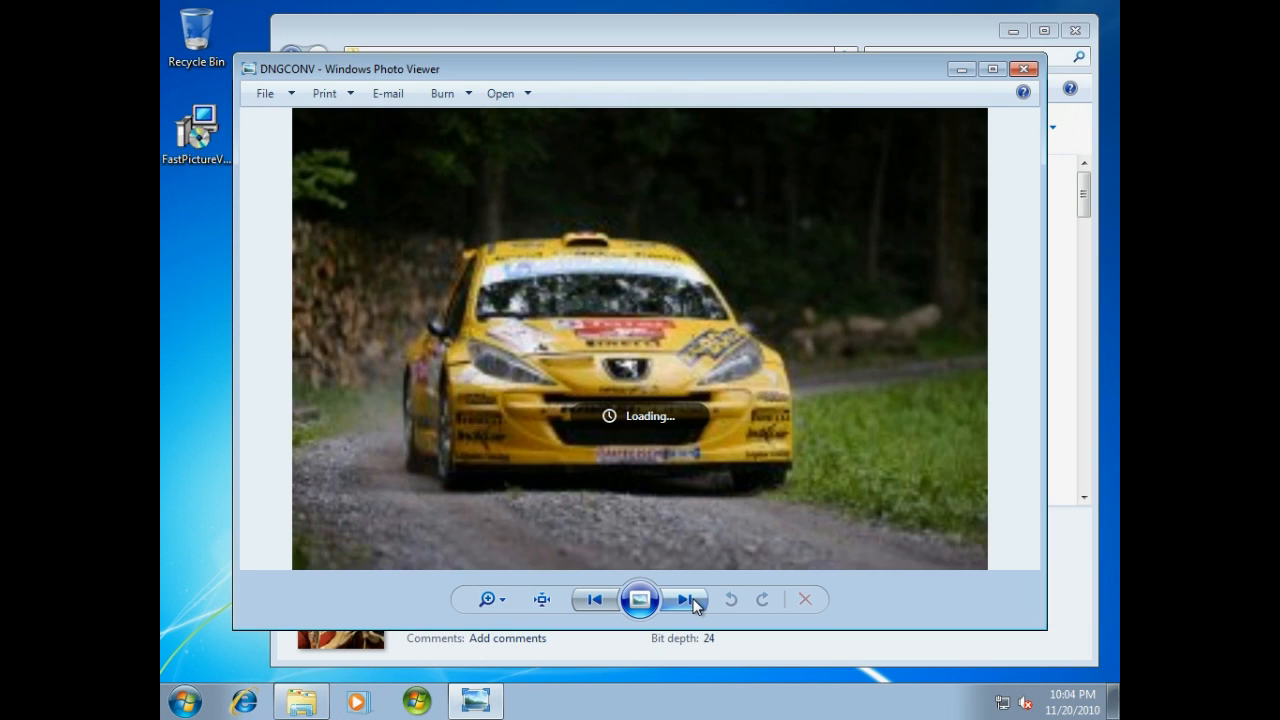
left_click(686, 600)
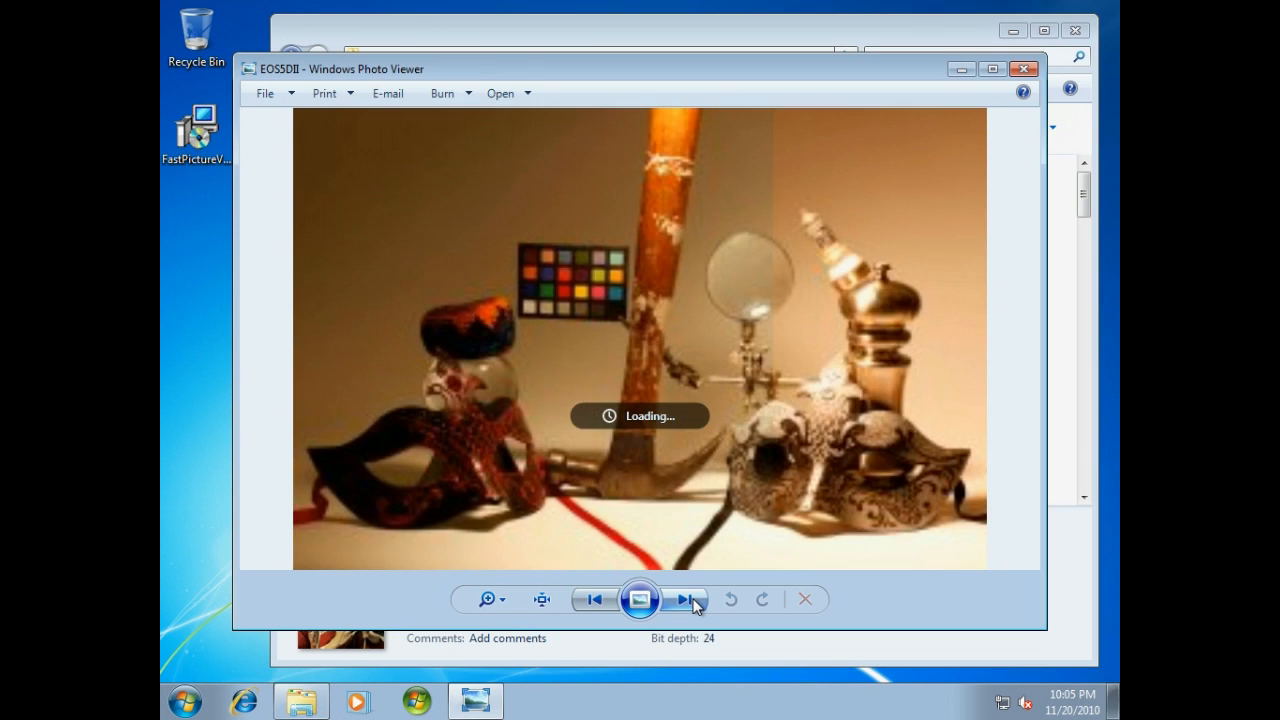
left_click(688, 600)
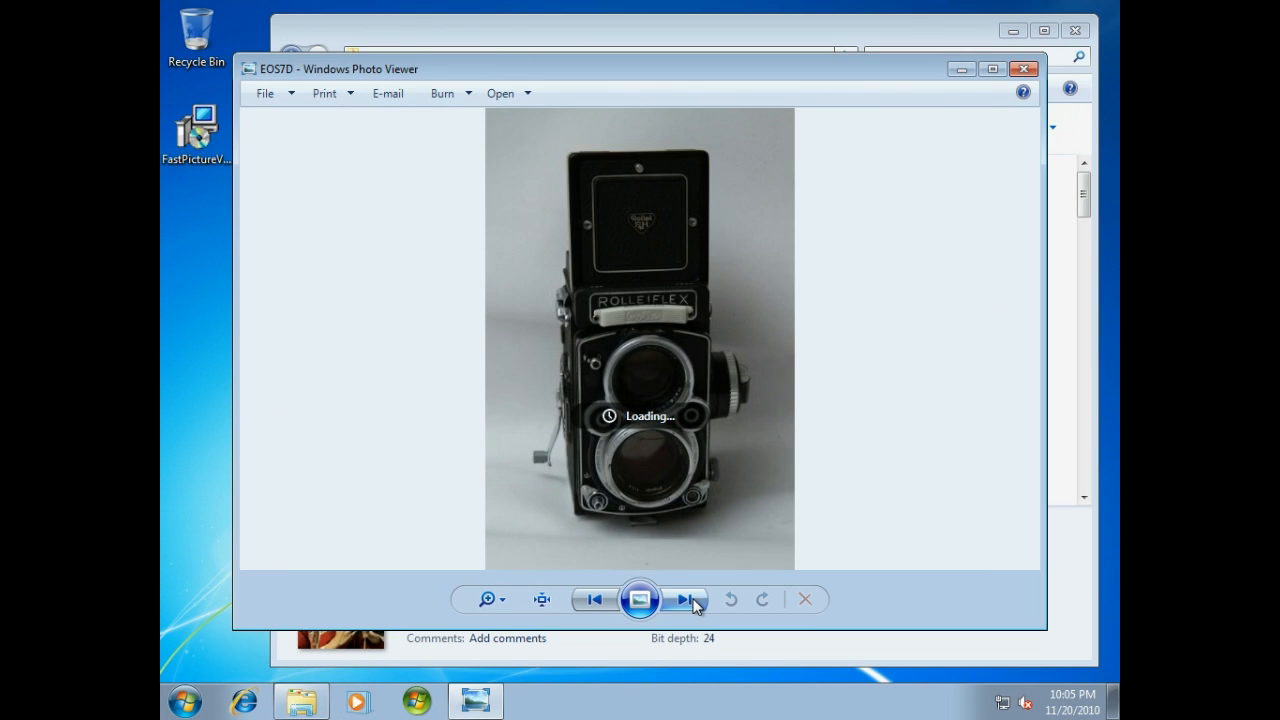
left_click(688, 600)
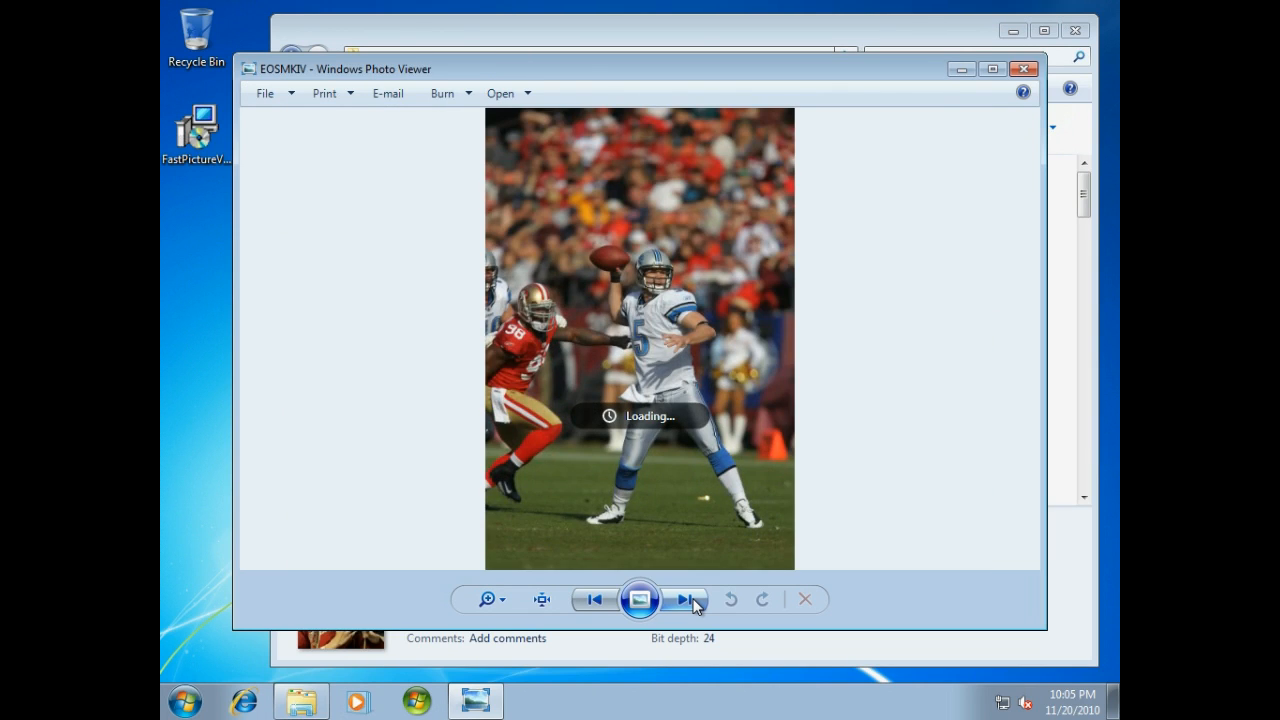
left_click(684, 600)
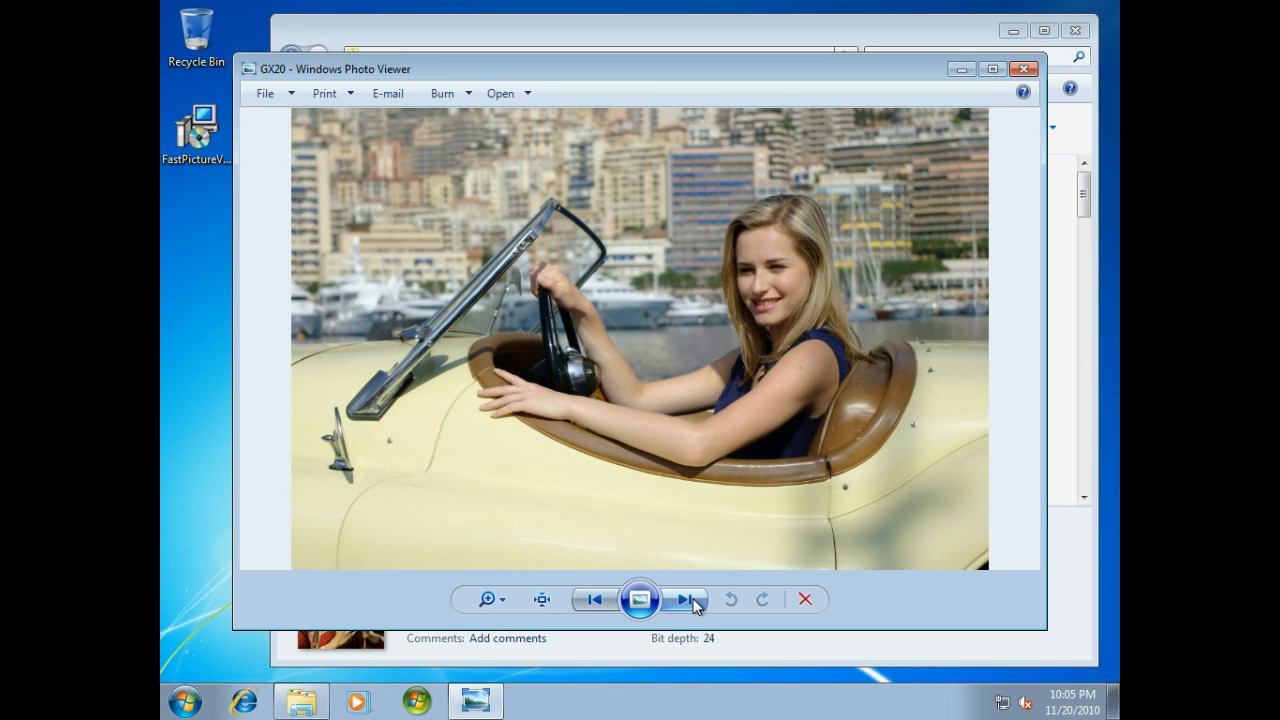
mouse_move(1024, 70)
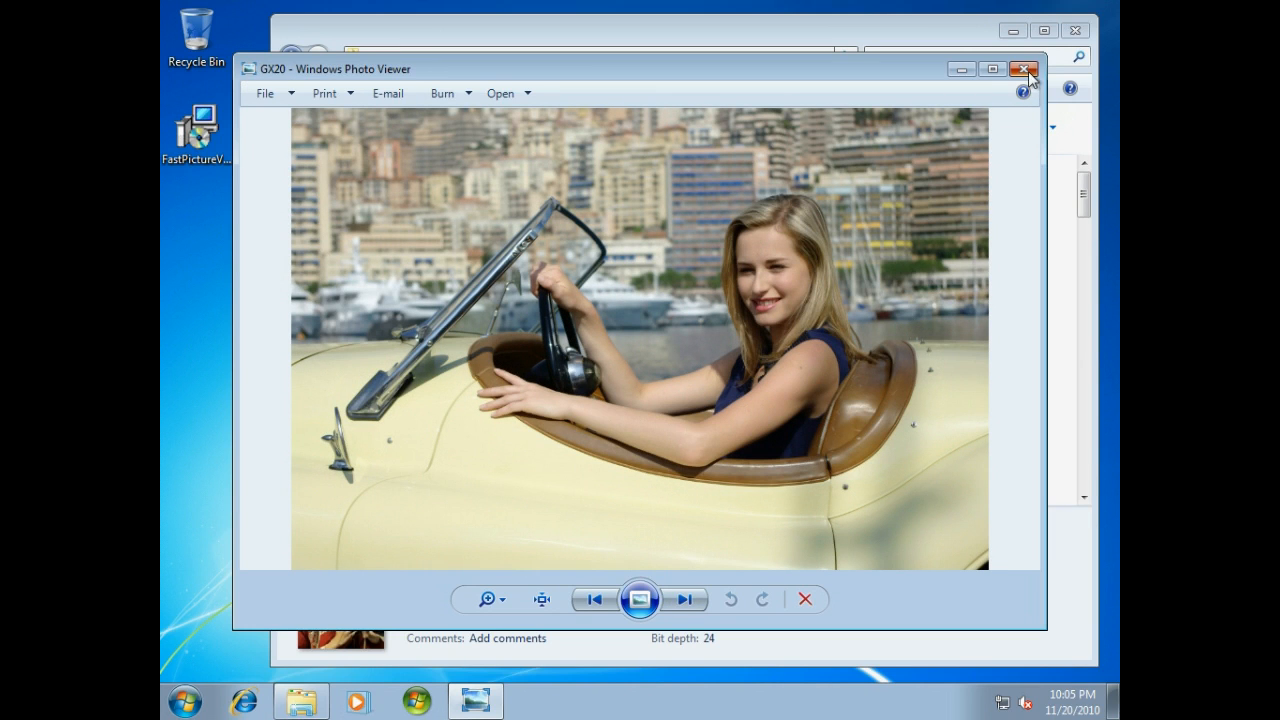
Close Photo Viewer, shrink the thumbnails briefly, then restore Large Icons from the Views slider.
left_click(1024, 68)
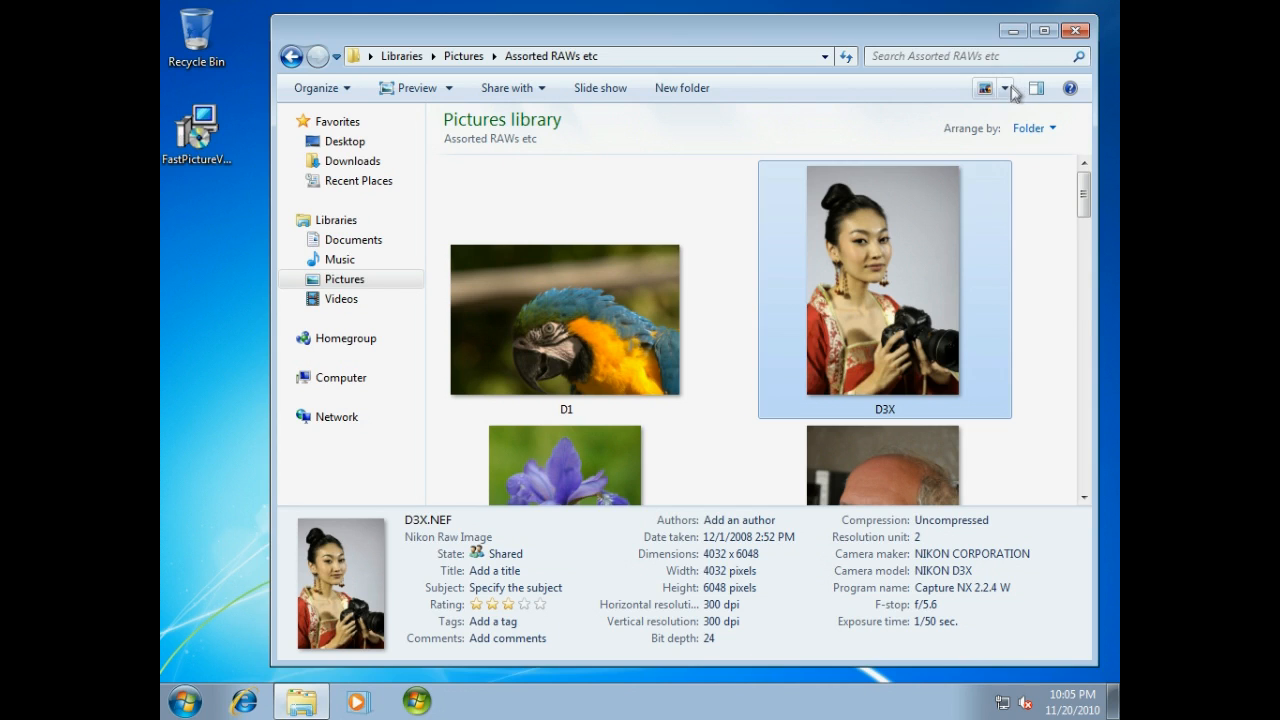
left_click(984, 88)
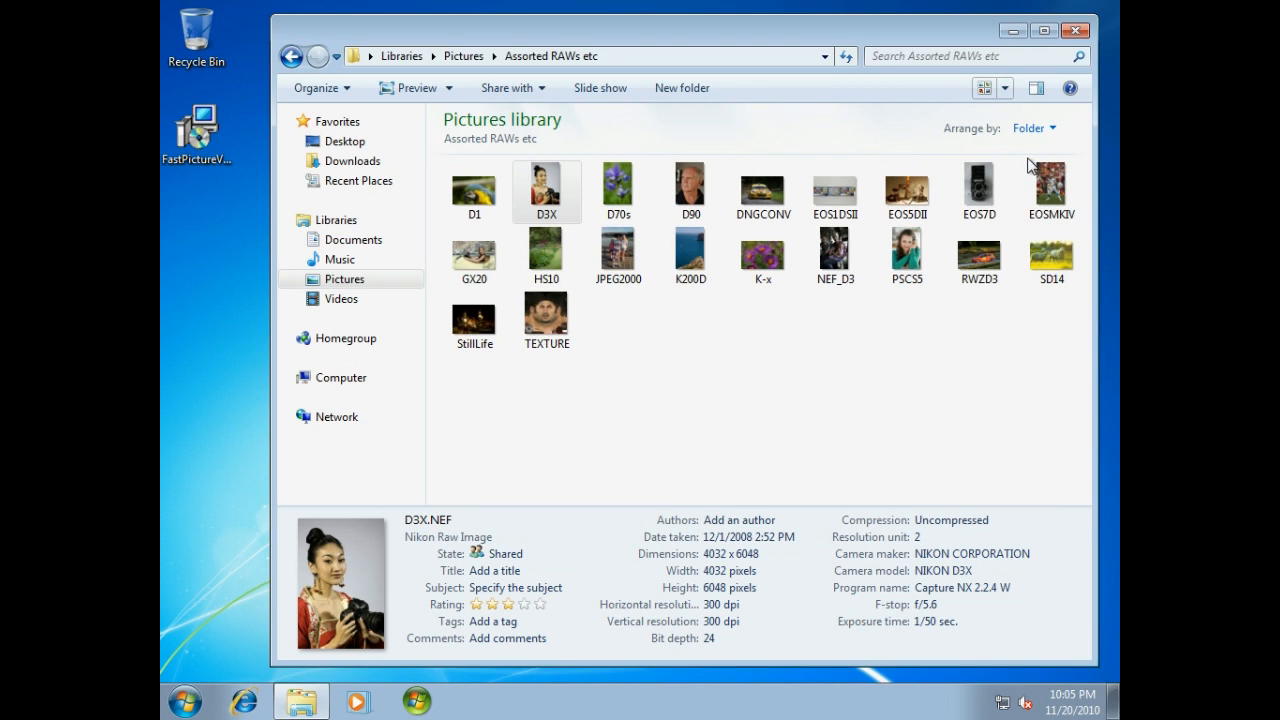
left_click(1002, 88)
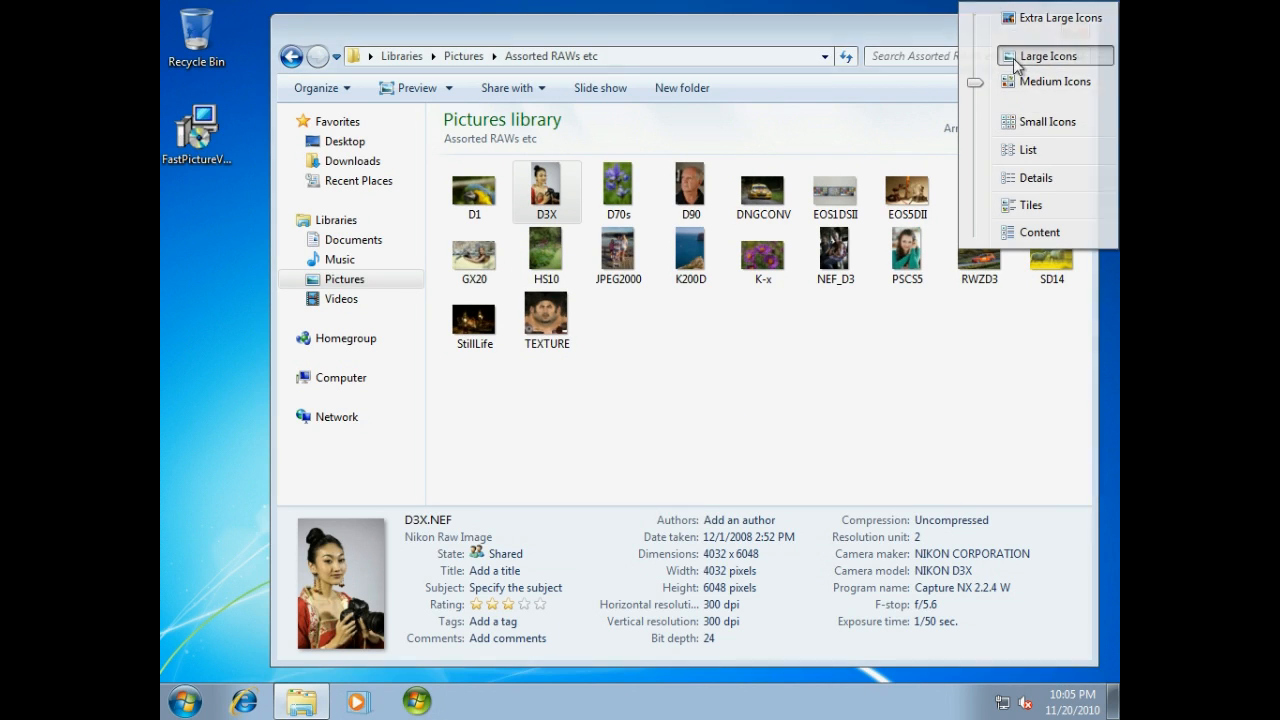
left_click(1032, 20)
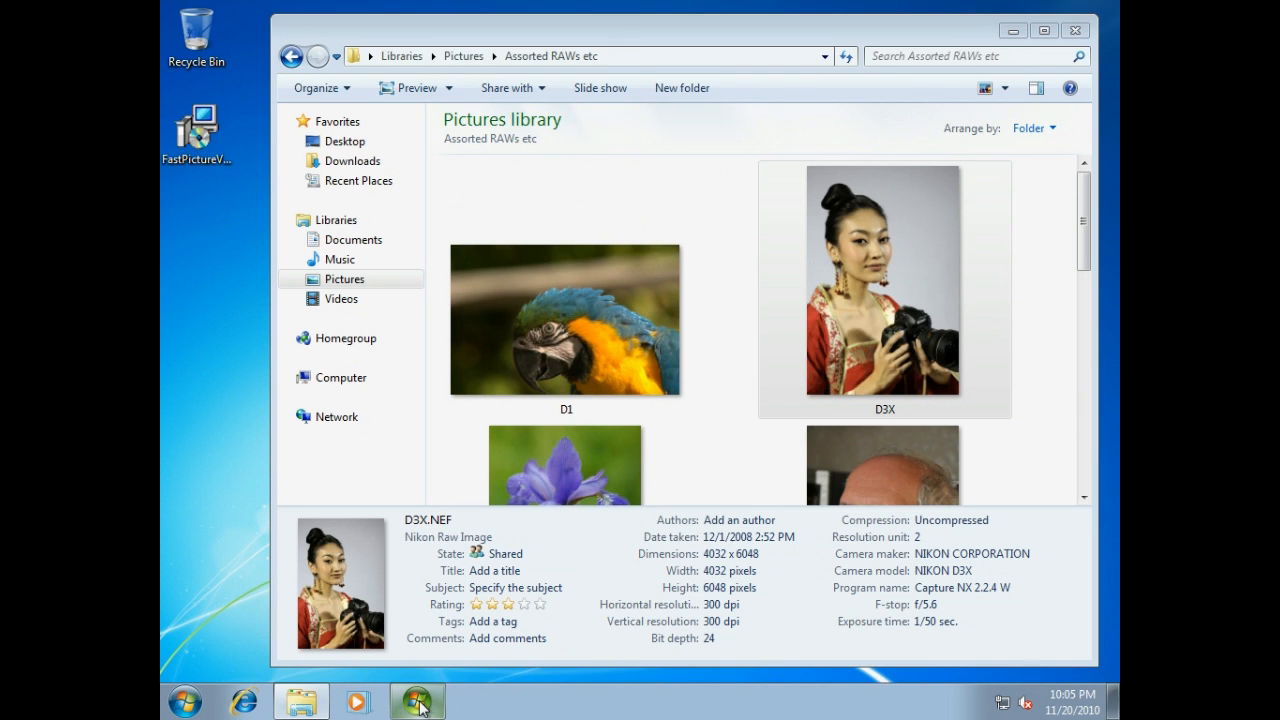
Launch Media Center and view the picture library's RAW rally car photo.
left_click(414, 700)
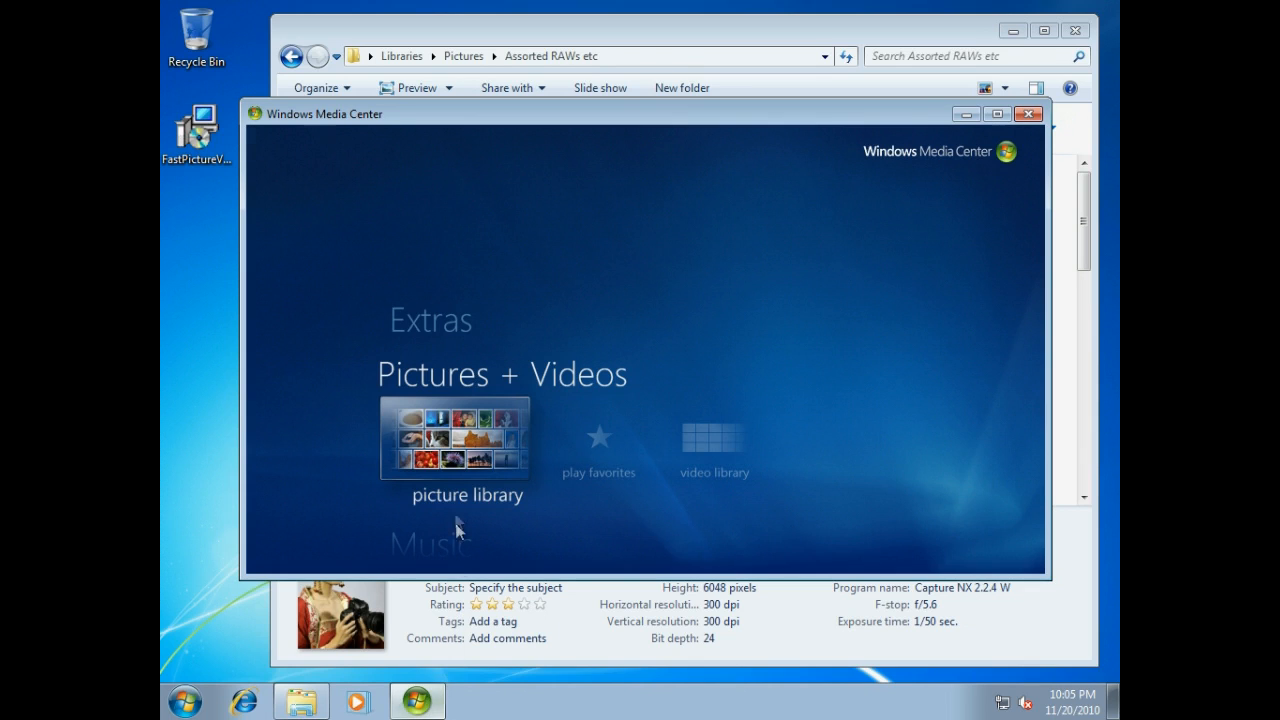
left_click(452, 442)
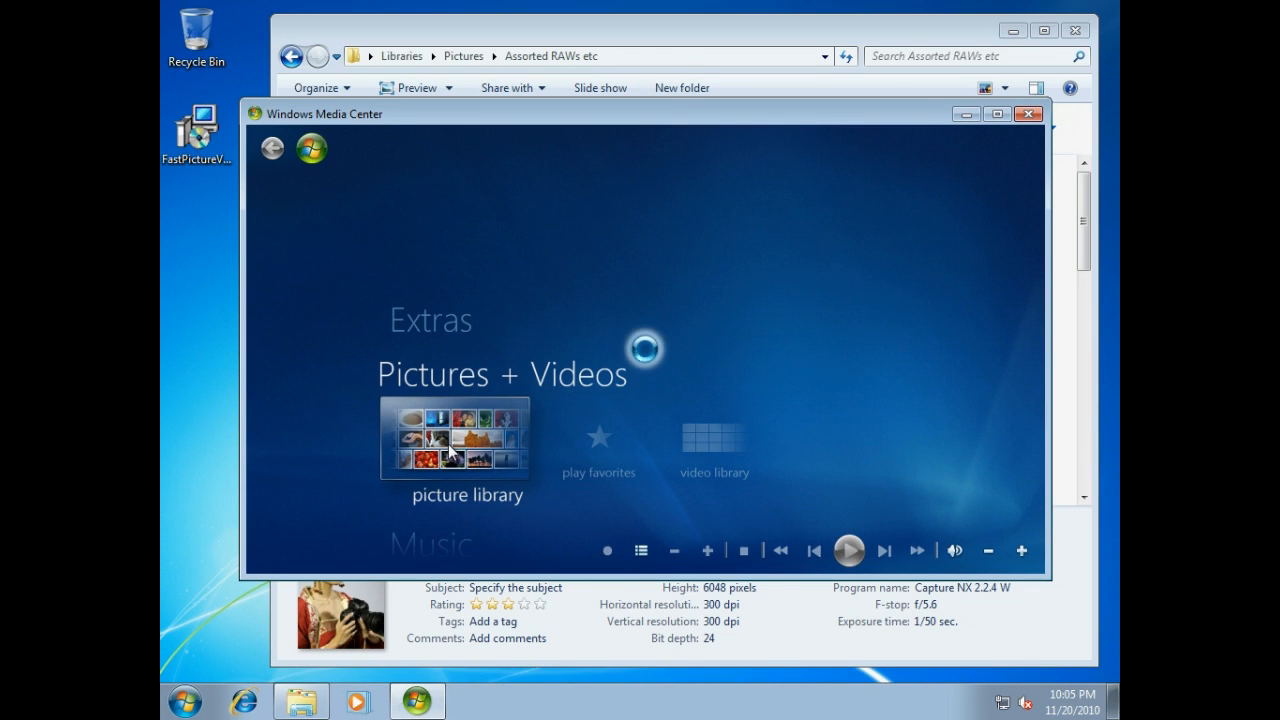
left_click(452, 444)
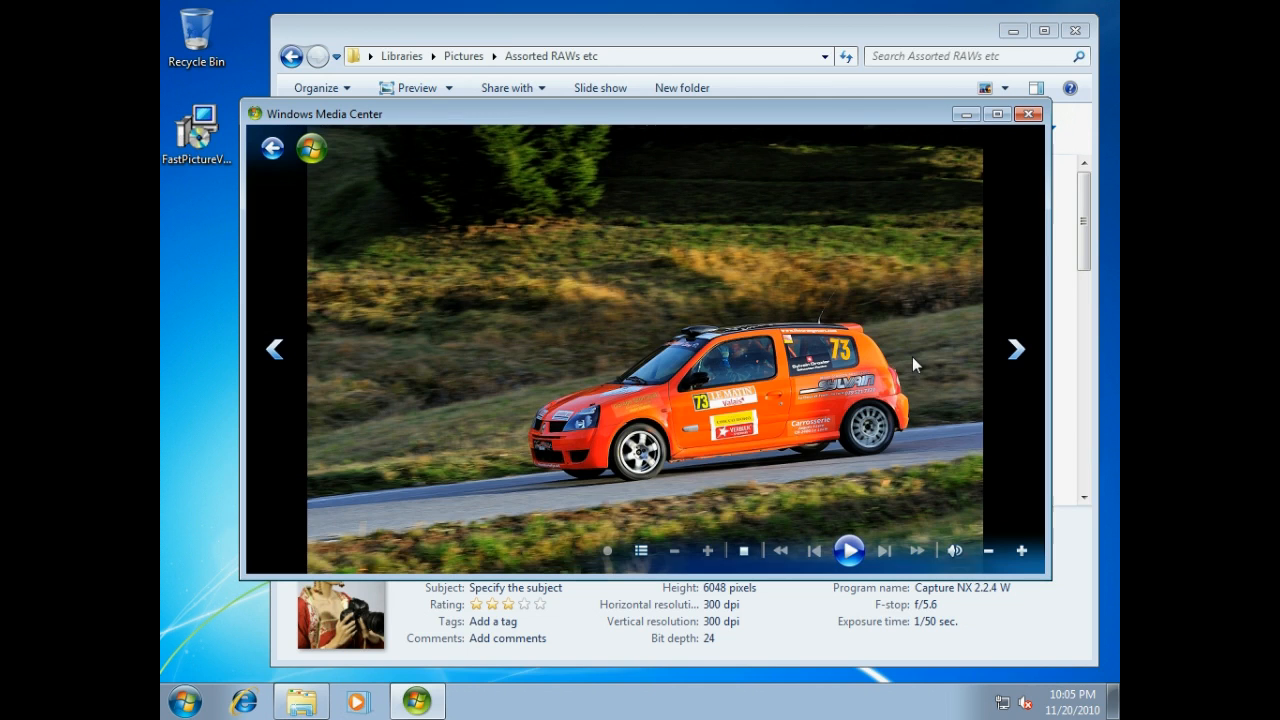
left_click(848, 550)
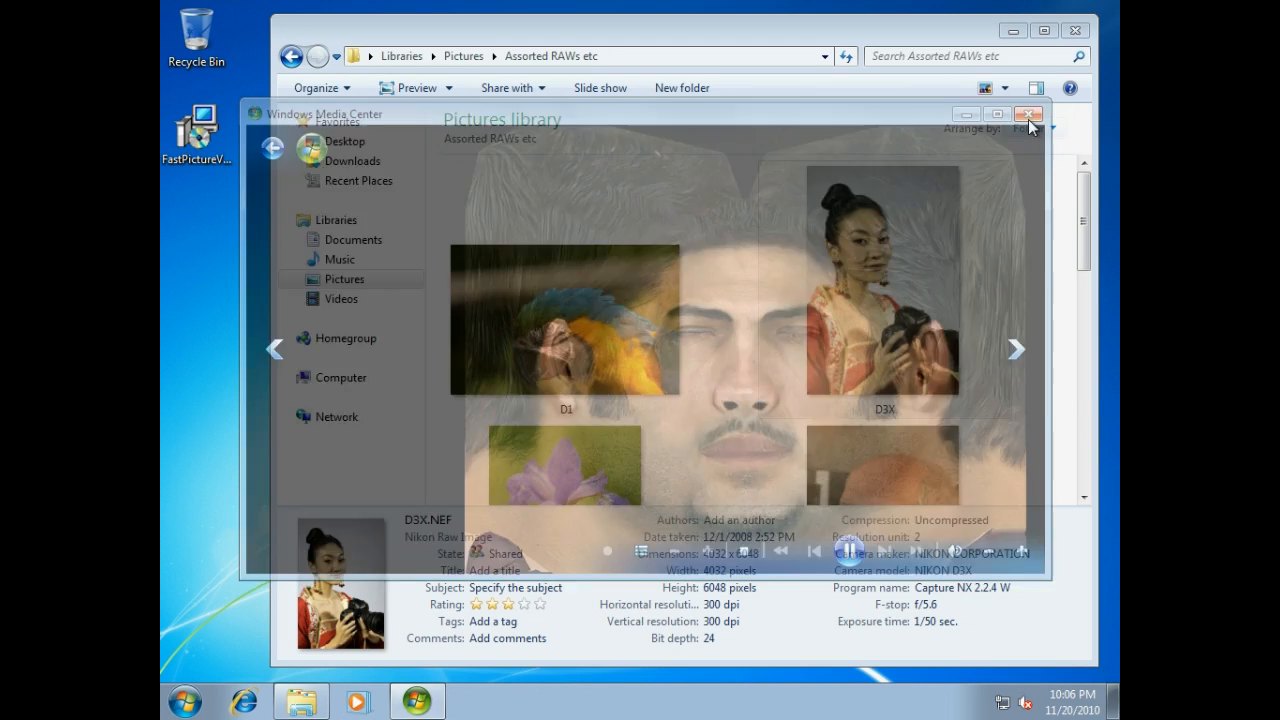
Close Media Center and scroll the Explorer folder down to StillLife and TEXTURE.
left_click(1034, 114)
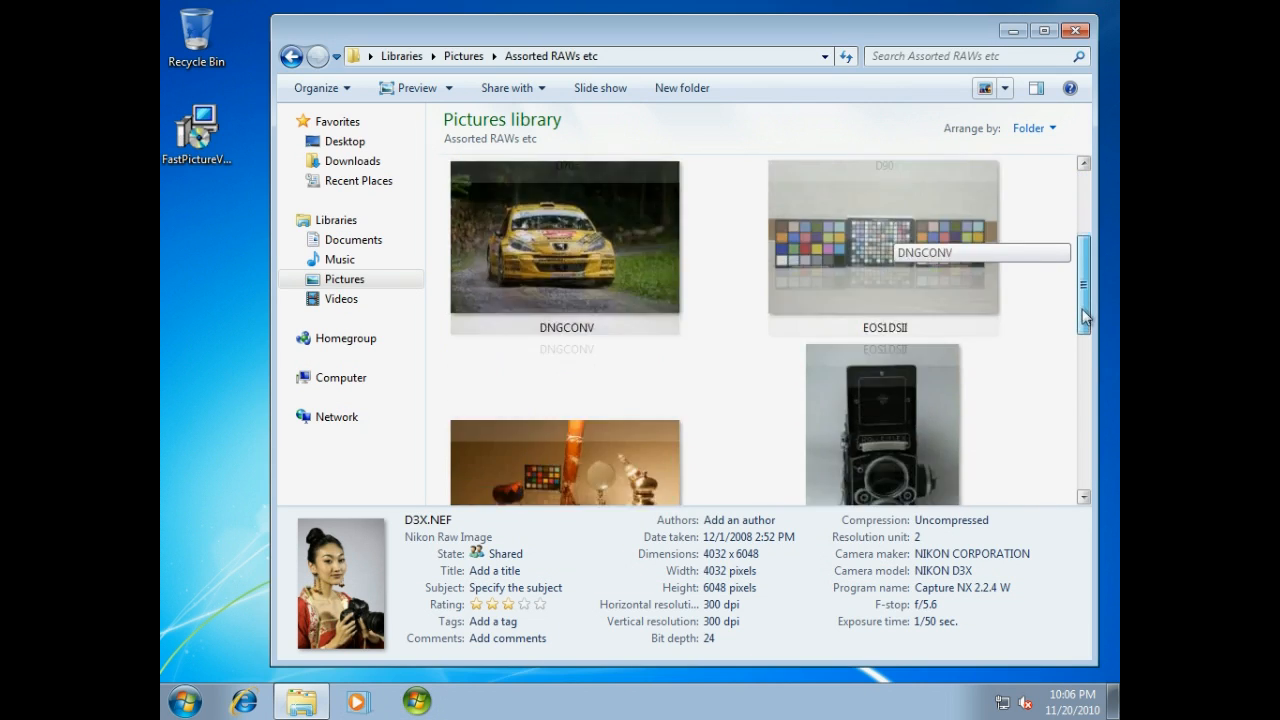
scroll("down", 3)
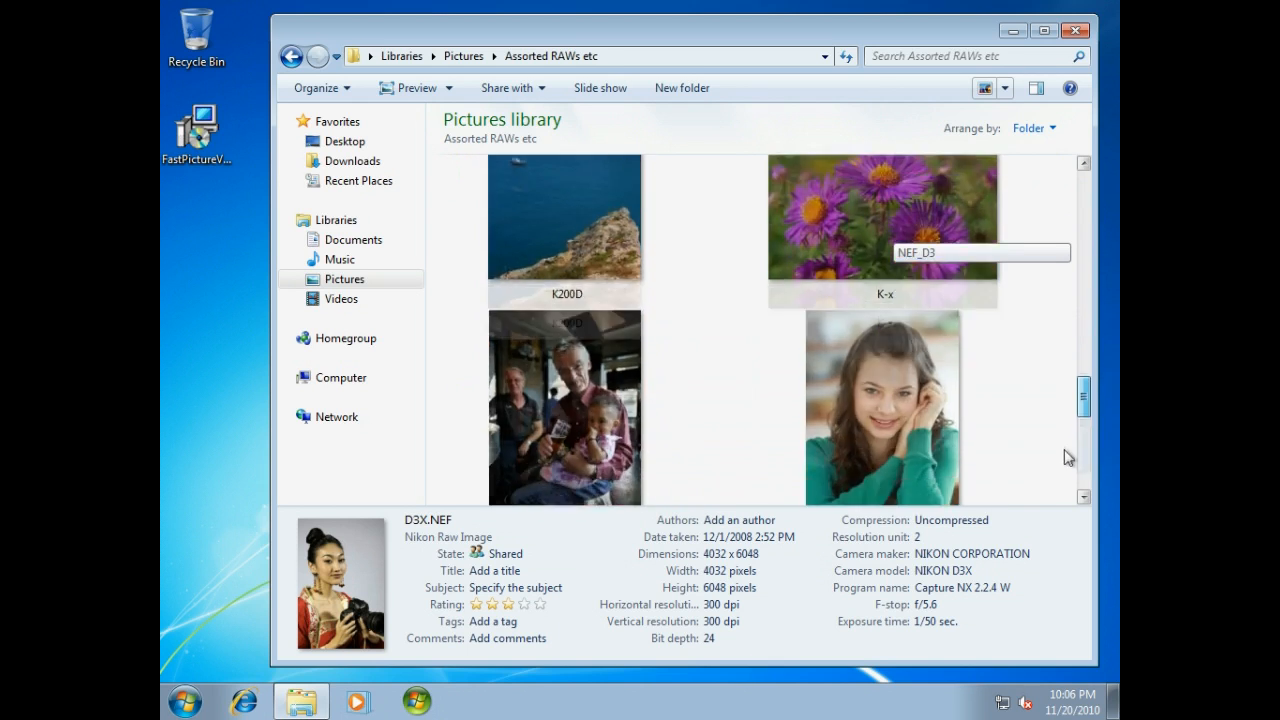
scroll("down", 3)
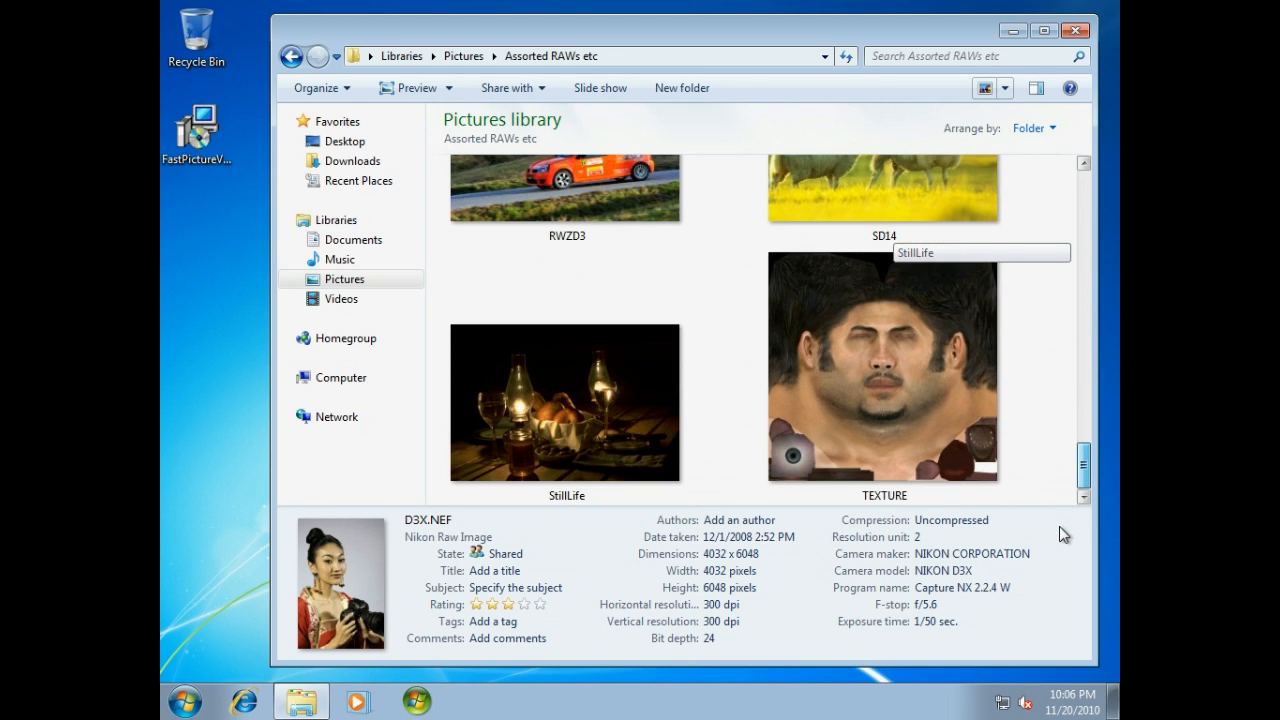
Search the folder by tags: for Peugeot 207 S2000, matching one photo, then clear the search.
left_click(960, 56)
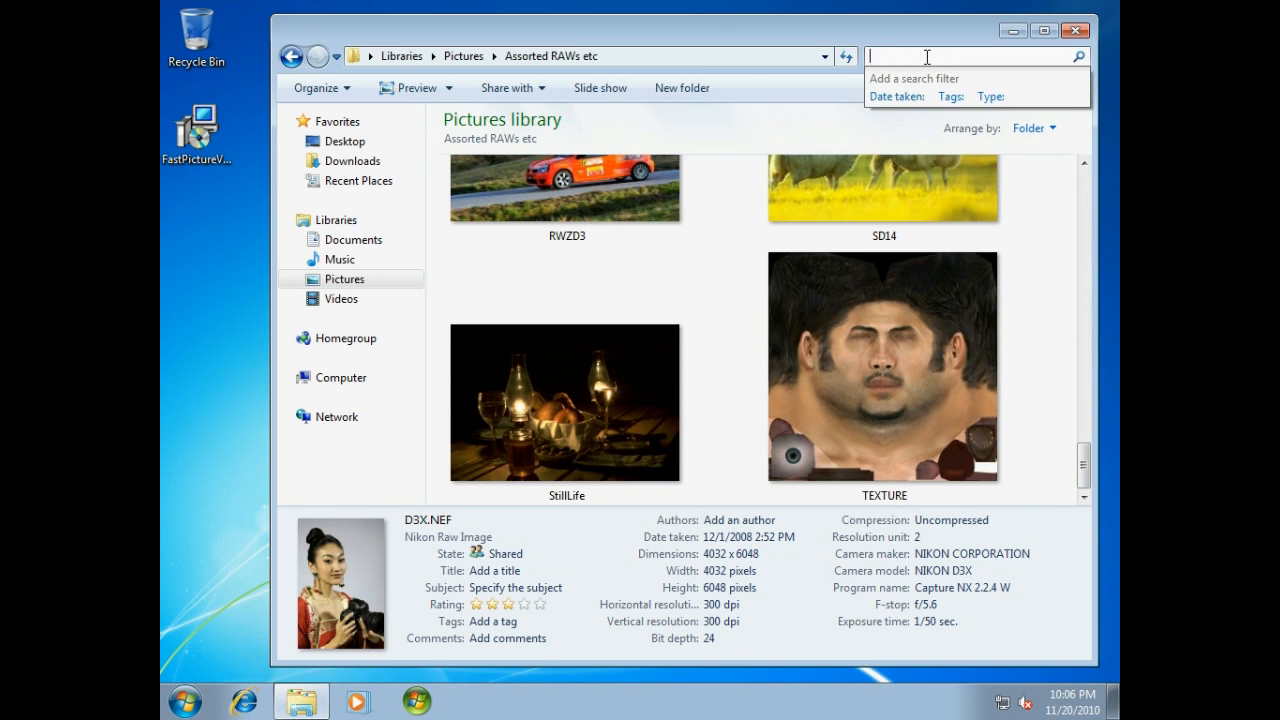
type("tags:")
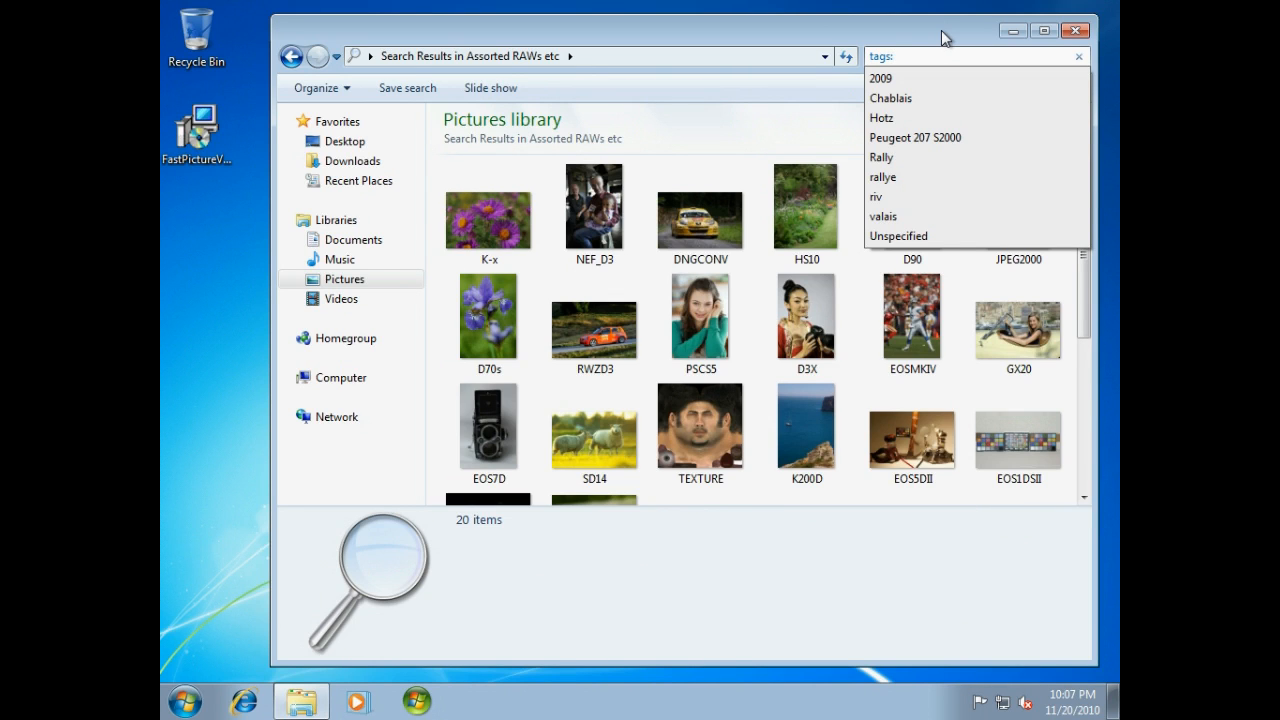
left_click(880, 80)
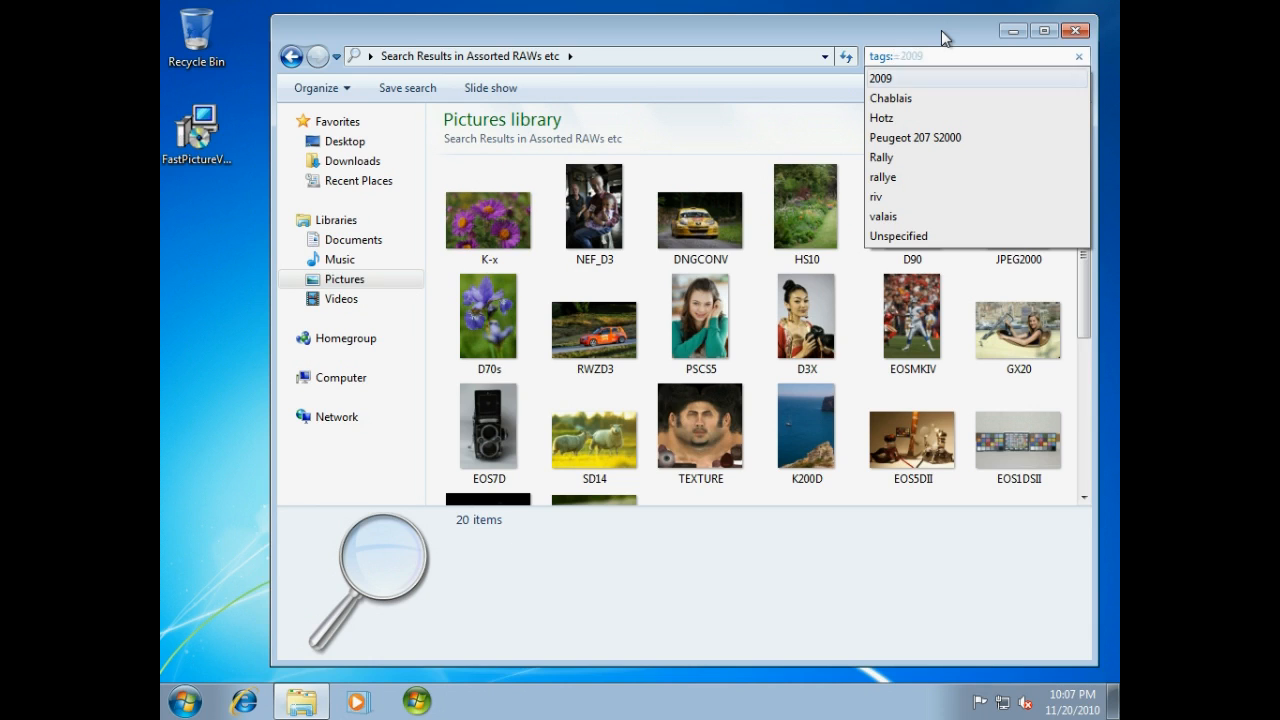
left_click(916, 136)
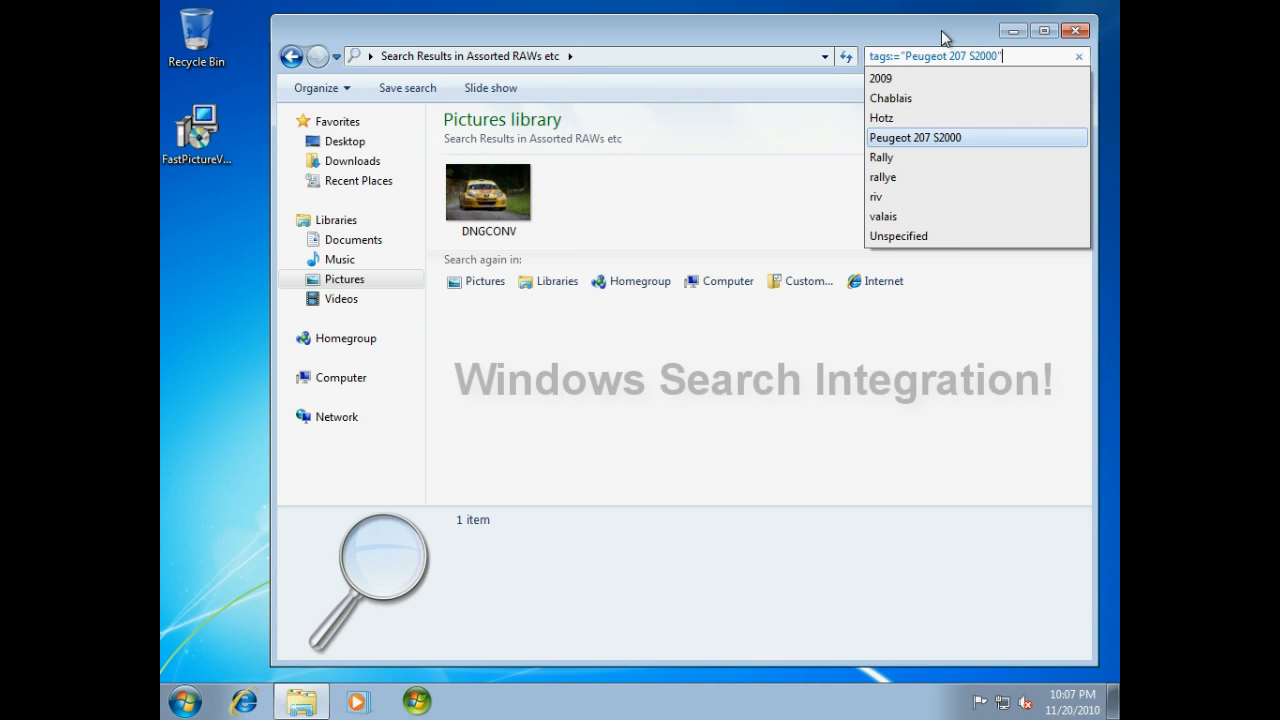
left_click(884, 176)
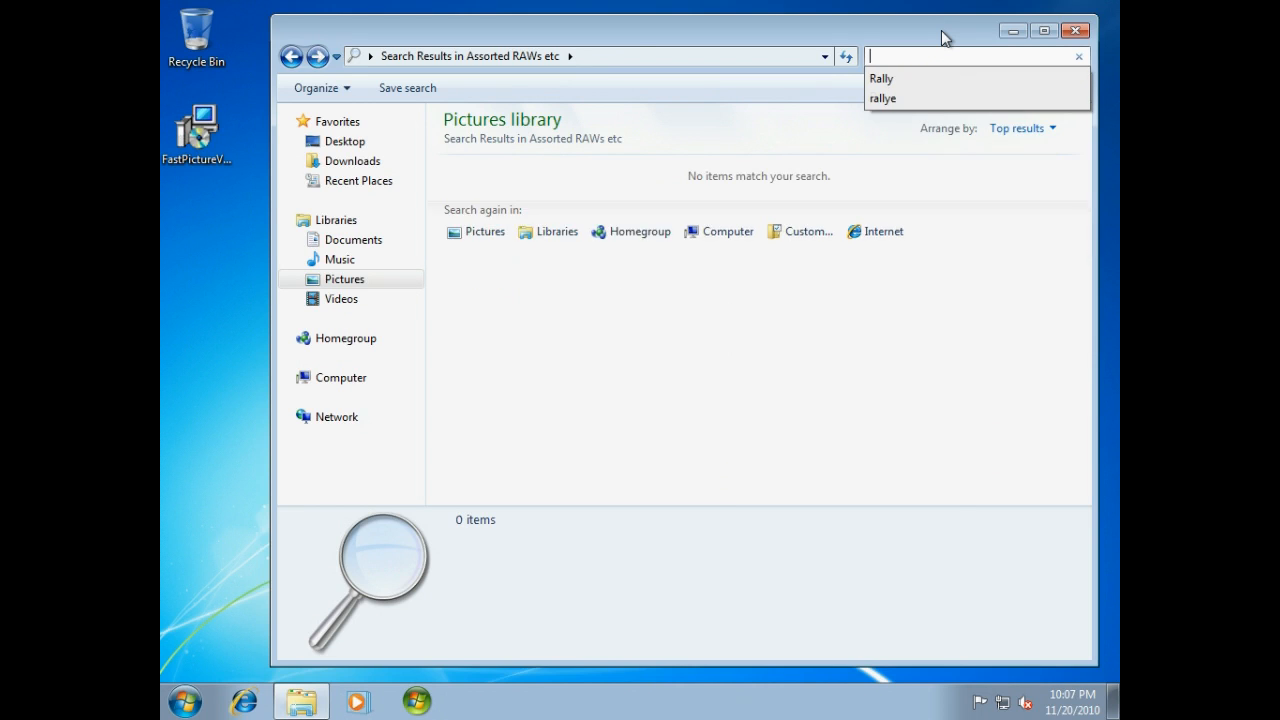
Search by cameramodel: for the Canon EOS models, matching one photo, then return to the full folder.
type("cameramodel:")
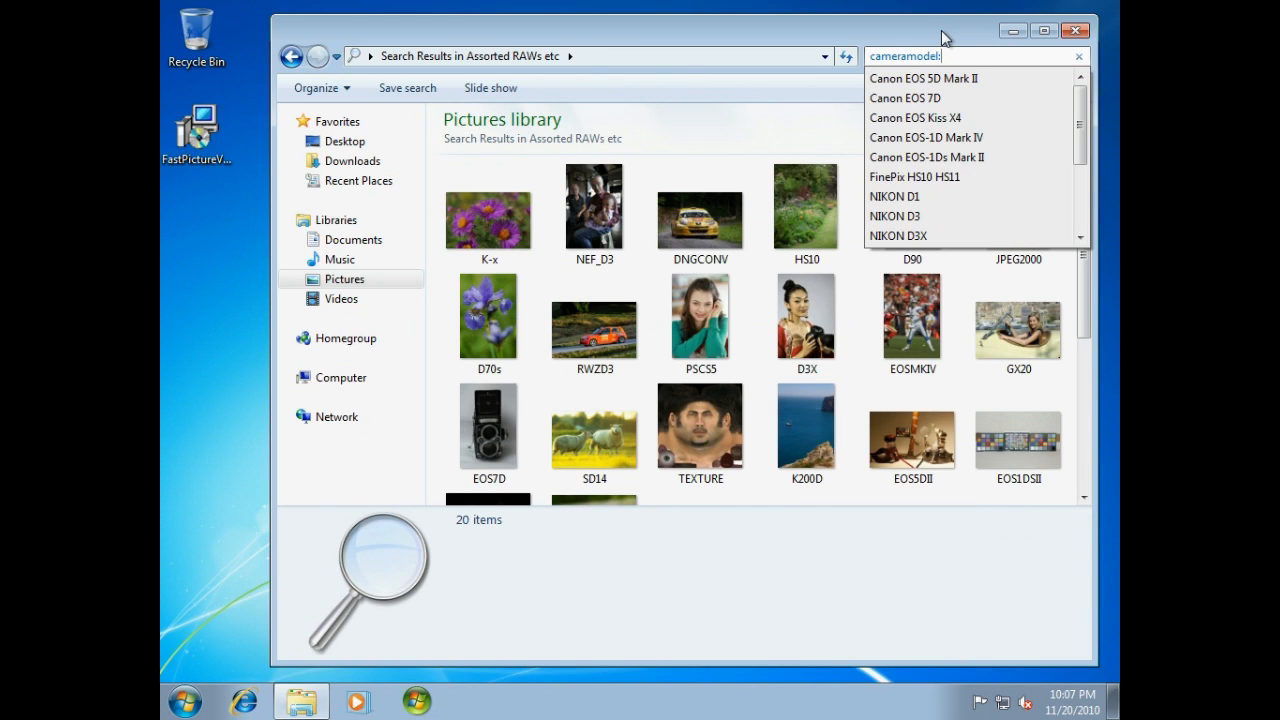
left_click(926, 116)
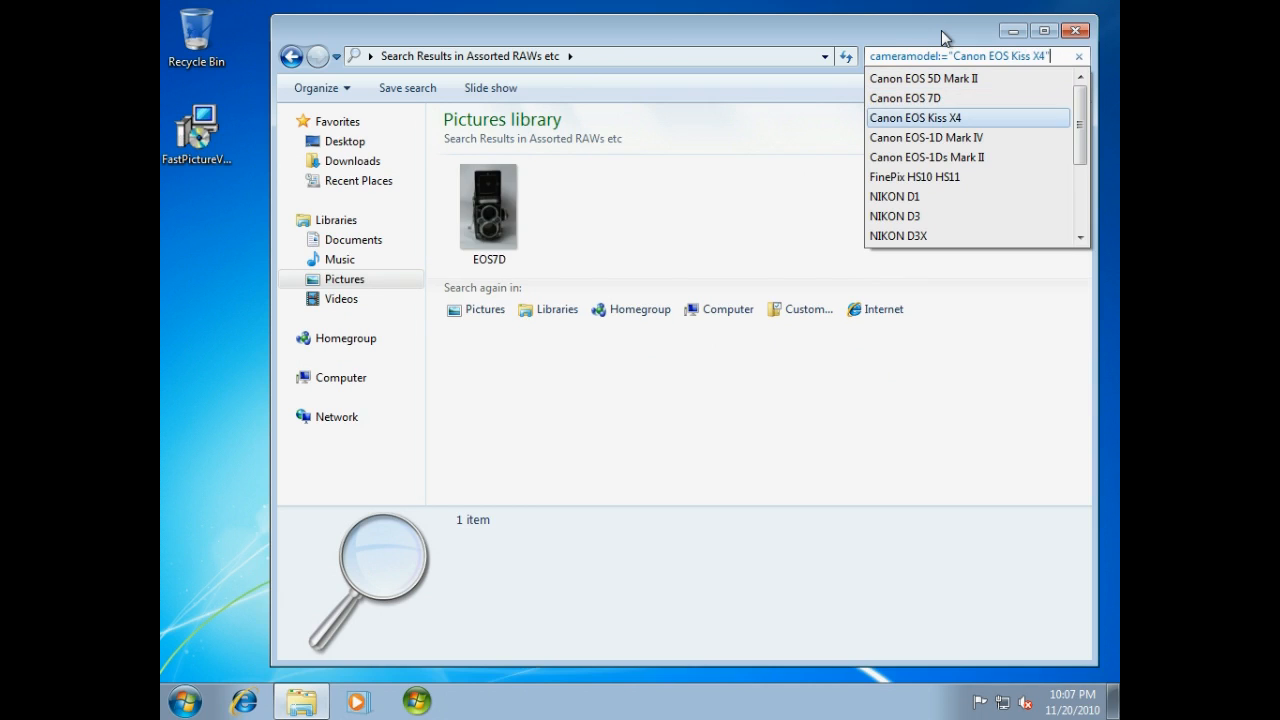
left_click(928, 156)
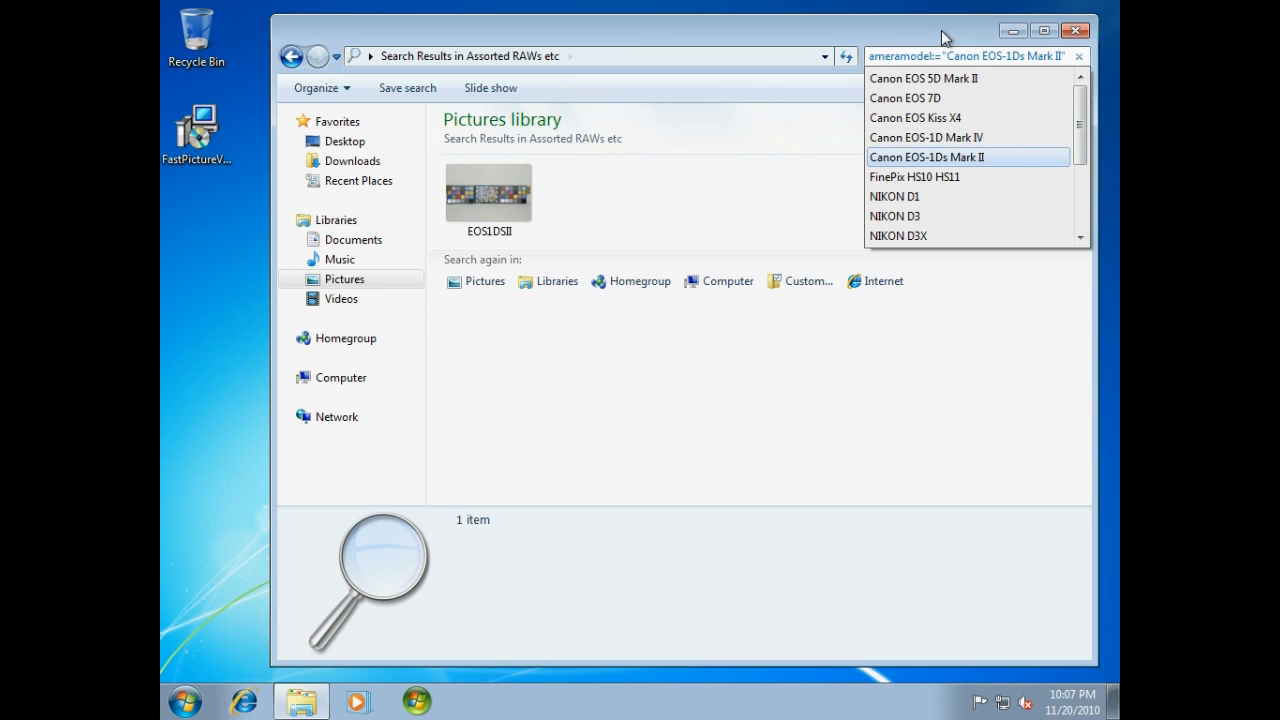
left_click(896, 216)
type("da")
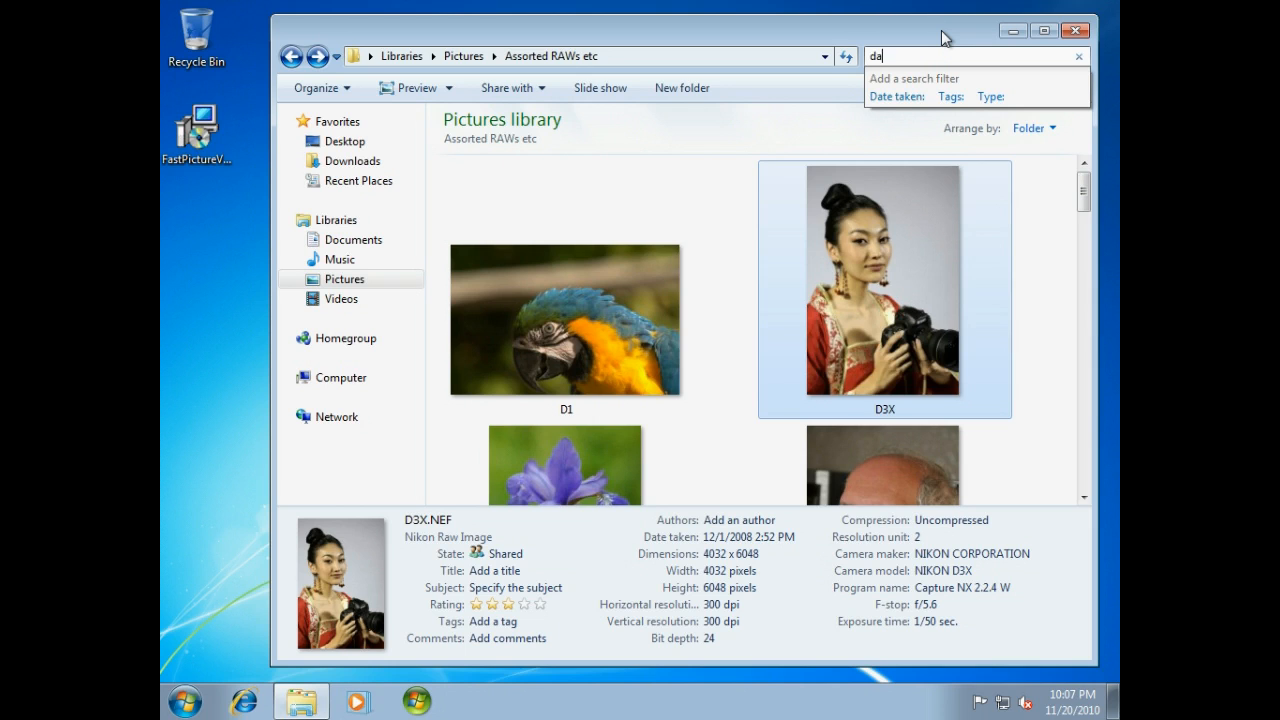
left_click(902, 96)
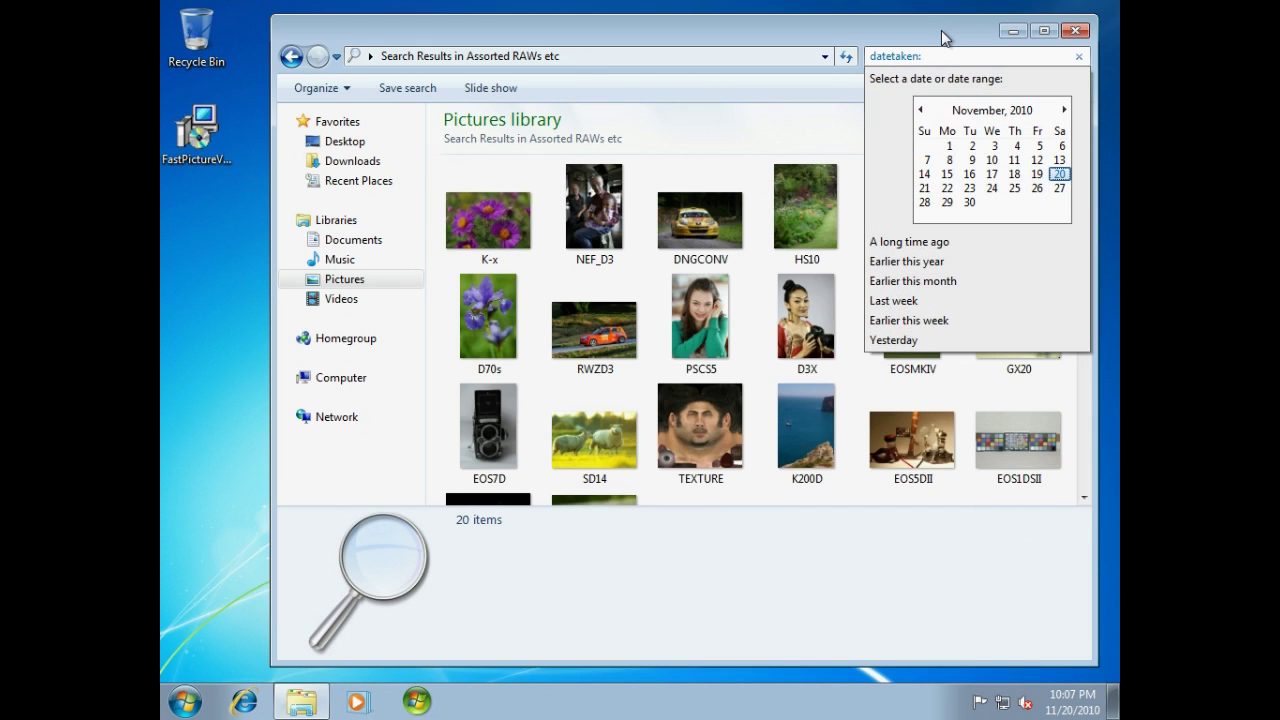
mouse_move(904, 248)
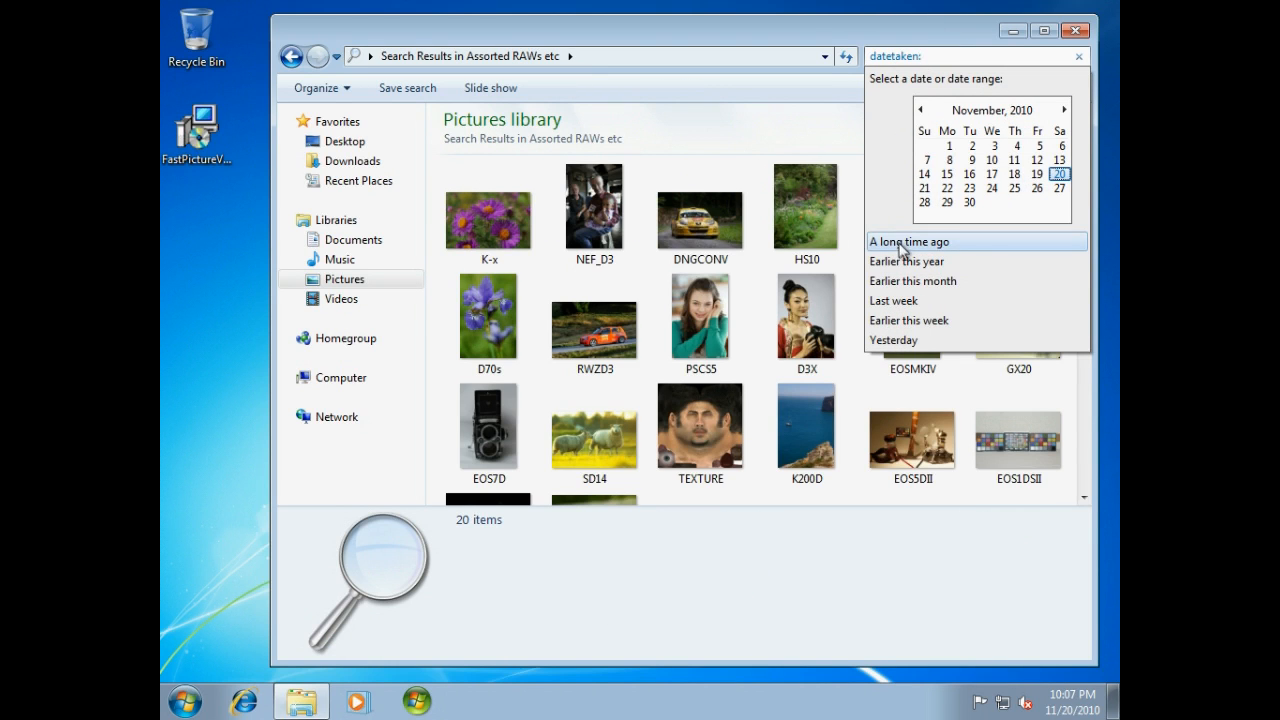
left_click(900, 240)
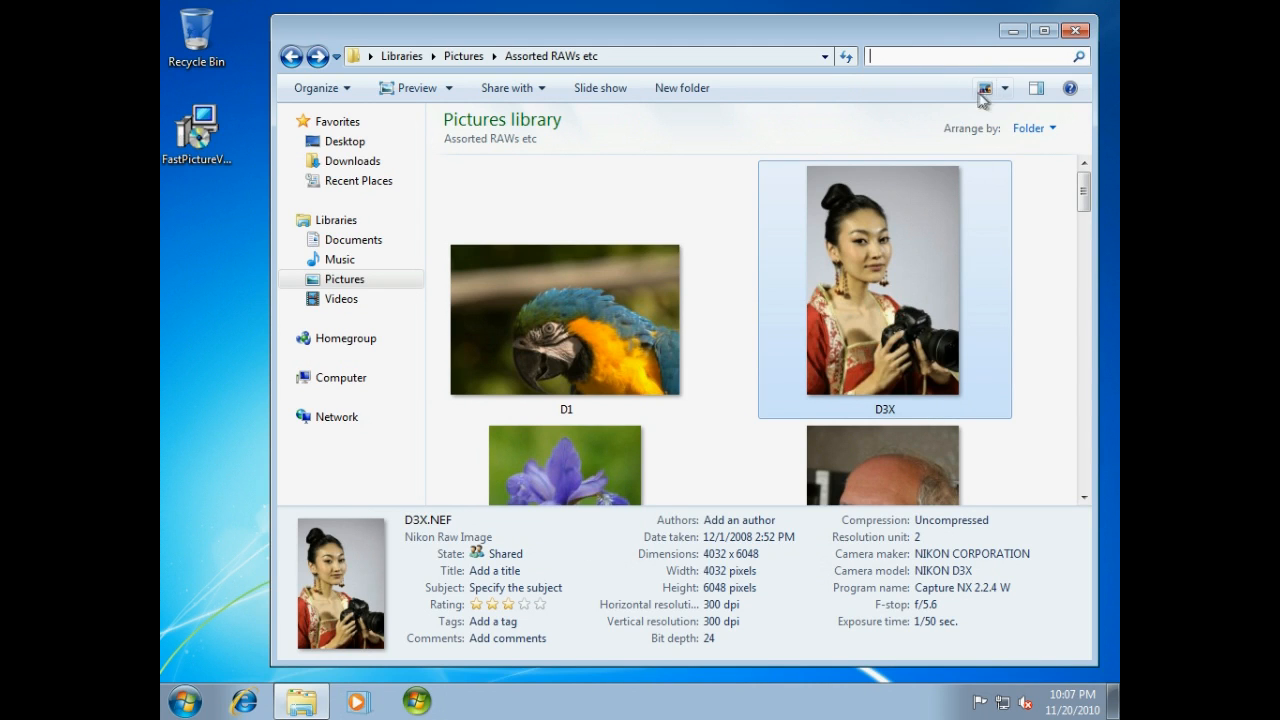
Switch the folder to Medium Icons and close the Explorer window.
left_click(982, 88)
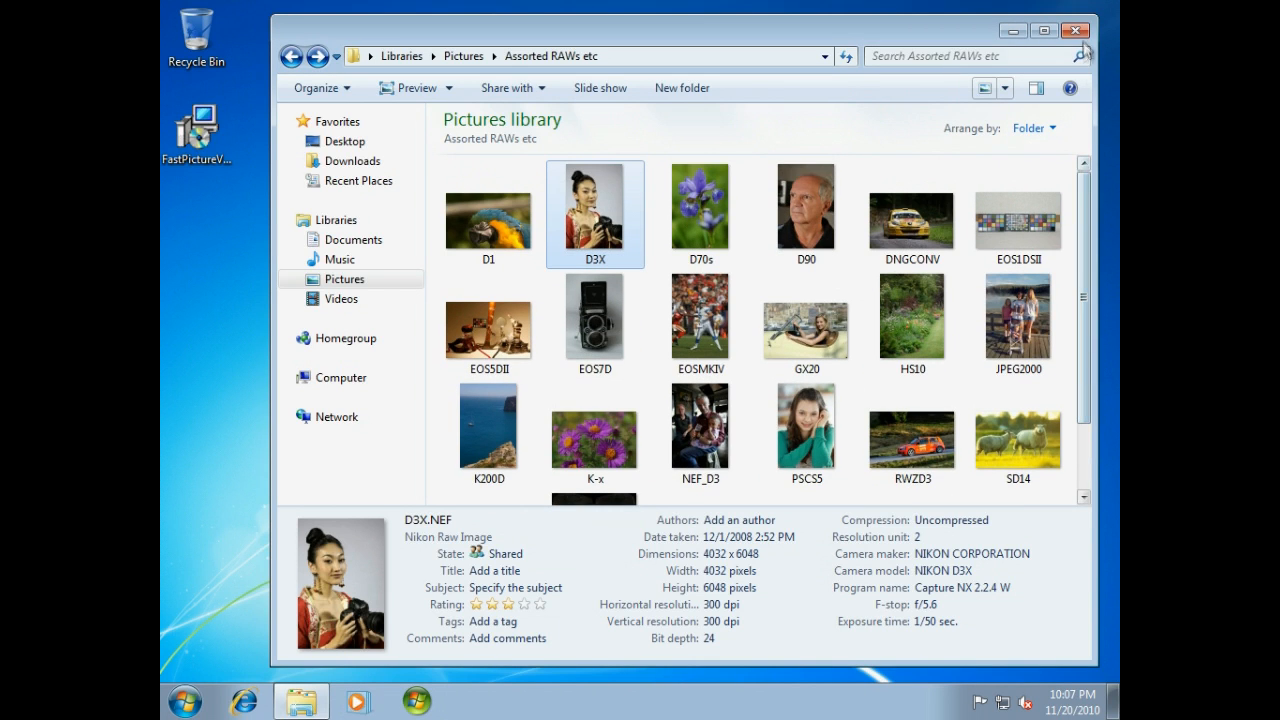
left_click(1080, 30)
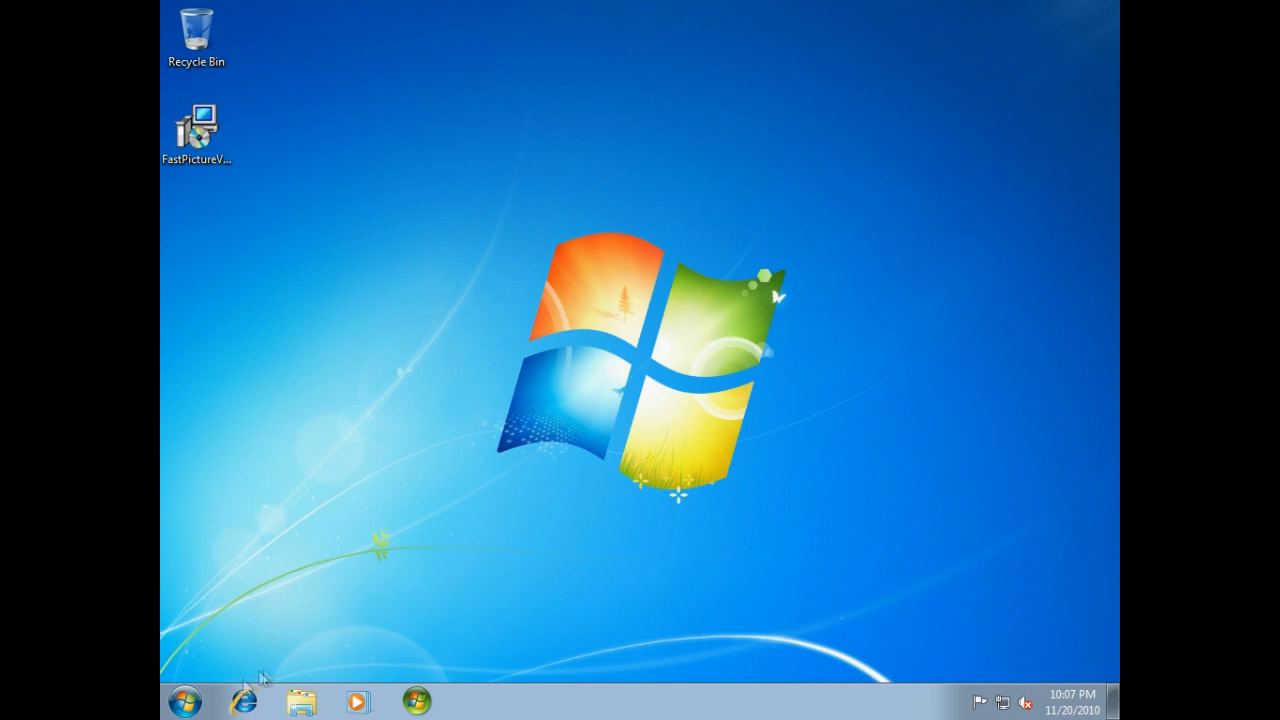